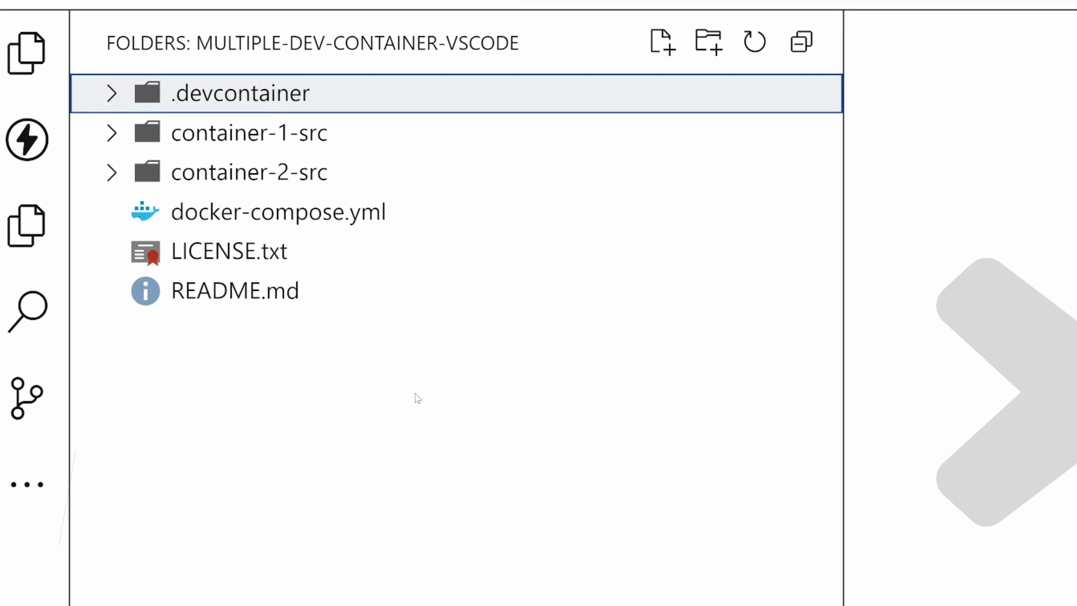
pyautogui.moveTo(263, 102)
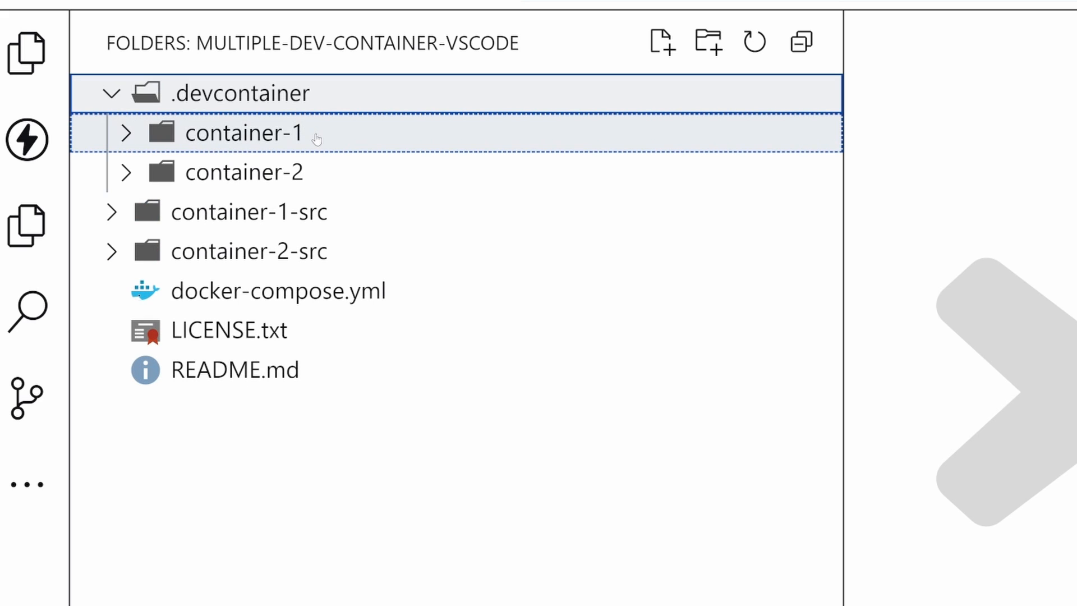
pyautogui.moveTo(343, 142)
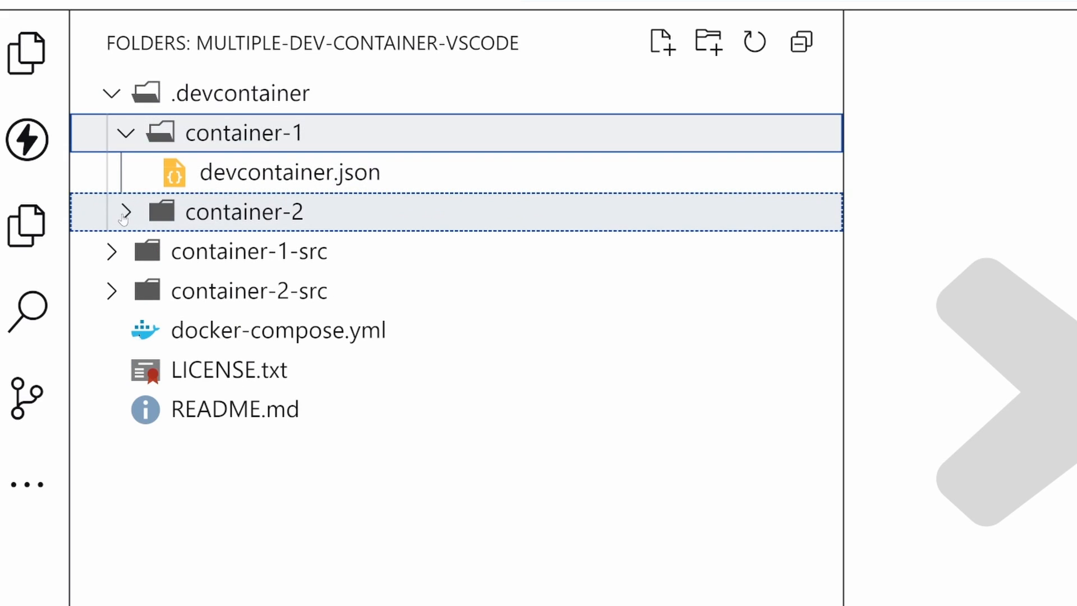
# Step: Expand the container-2 config, container-1-src and container-2-src folders in the Explorer
pyautogui.click(123, 211)
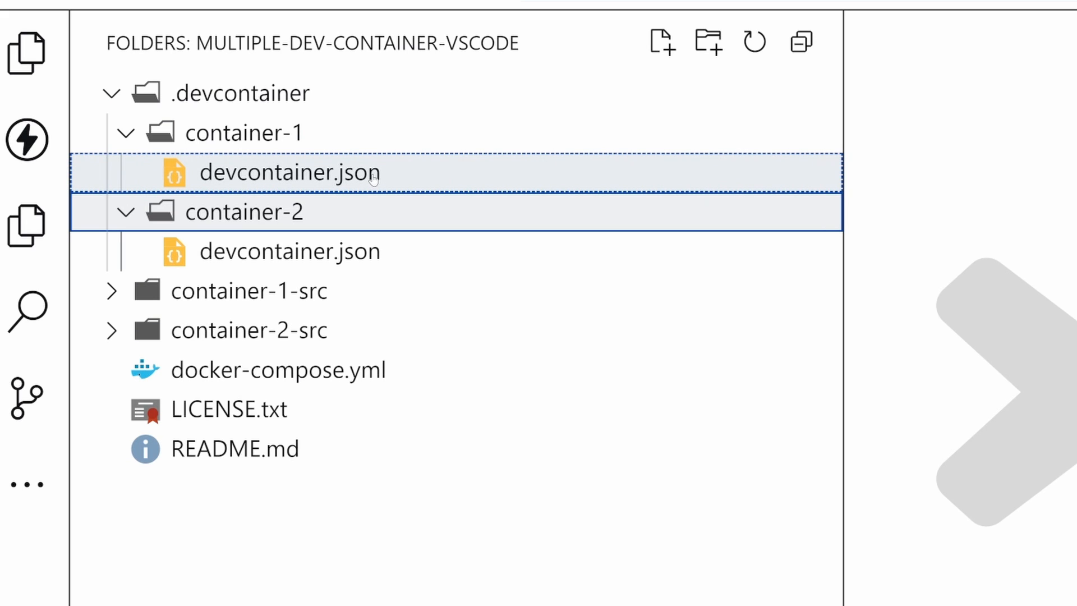
pyautogui.click(288, 252)
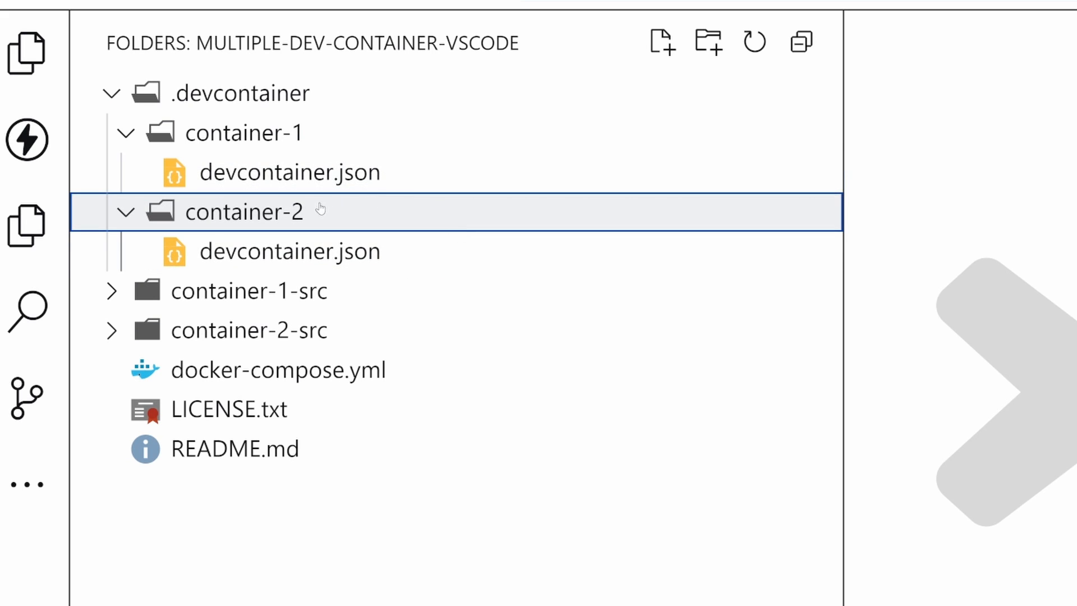
pyautogui.moveTo(357, 218)
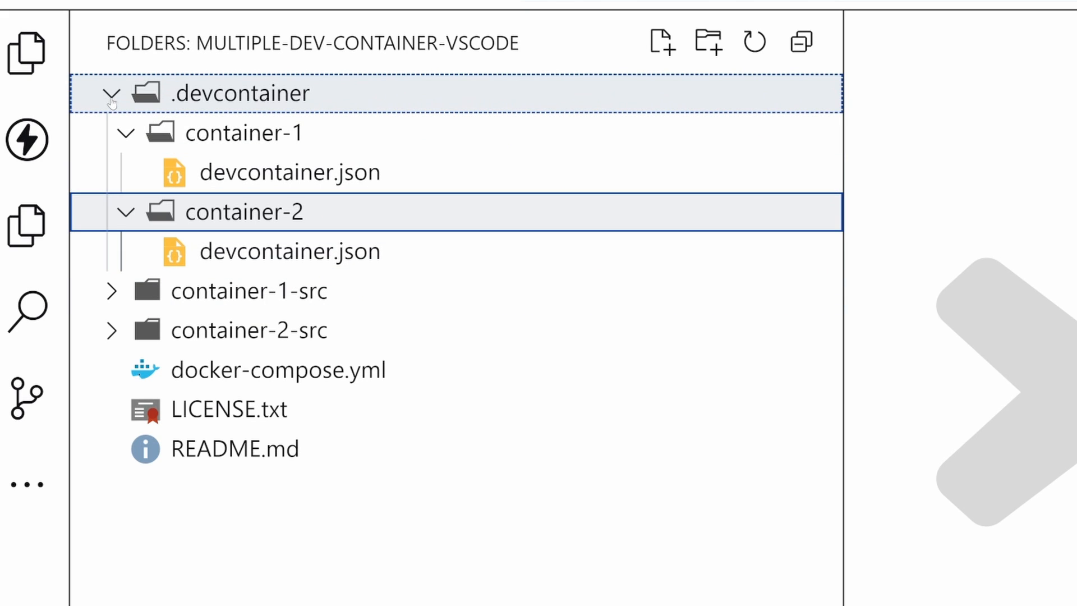
pyautogui.moveTo(308, 292)
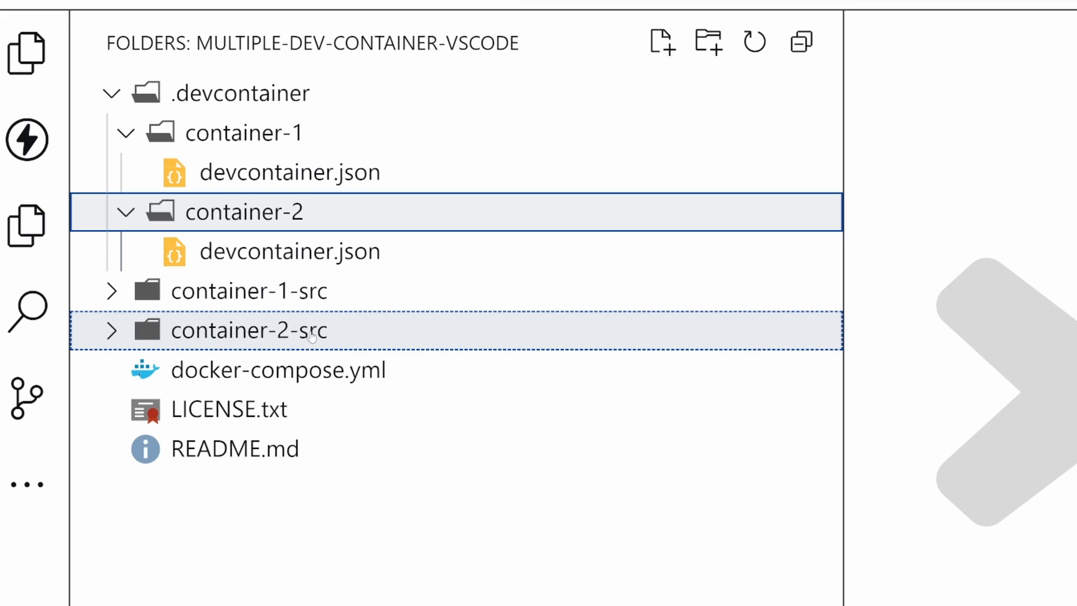
pyautogui.click(249, 290)
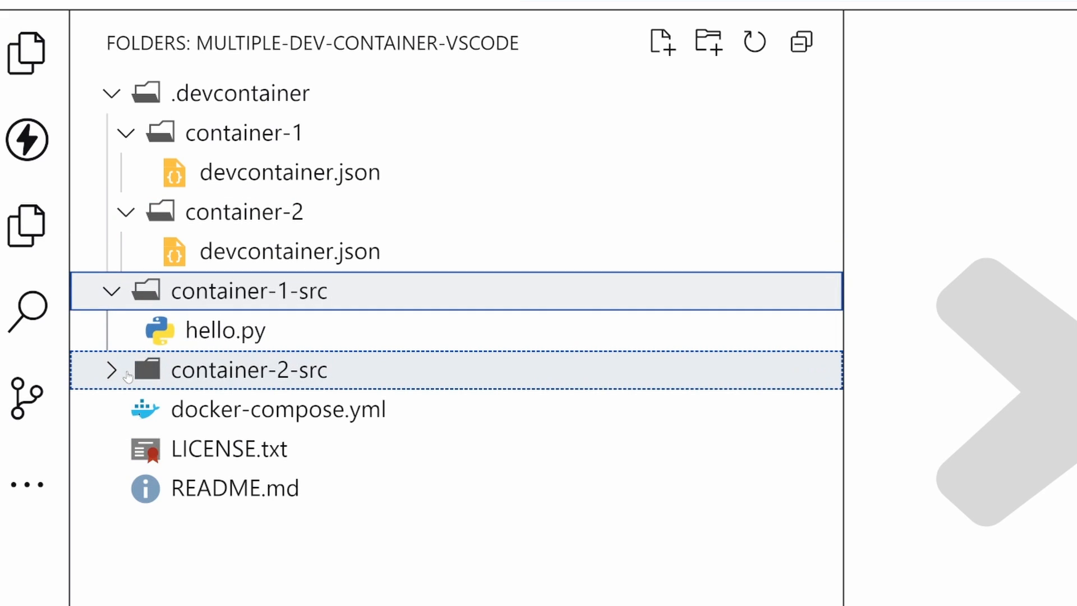
pyautogui.click(250, 370)
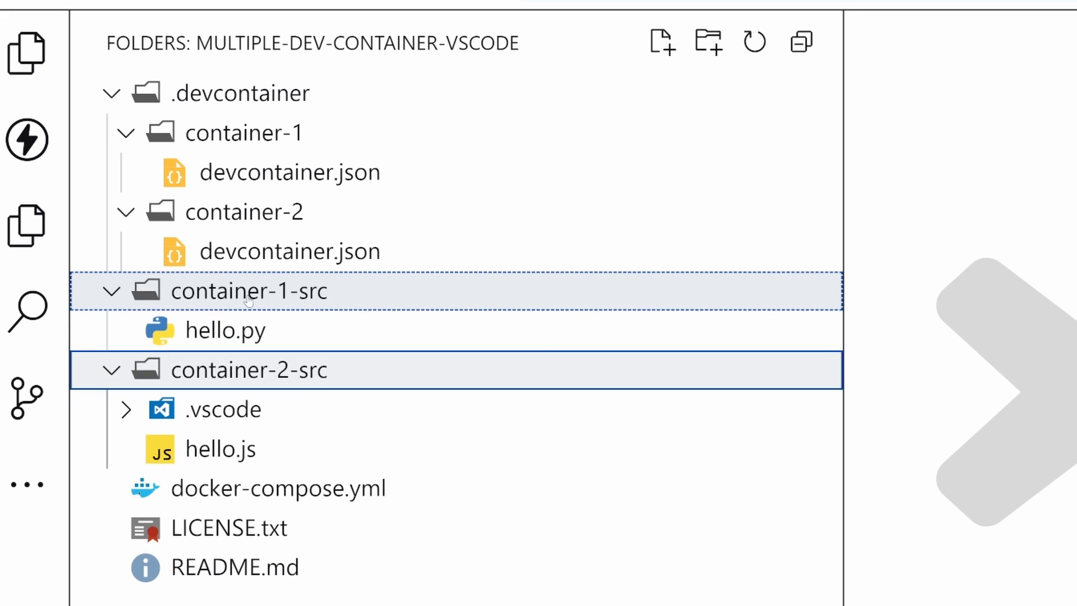
pyautogui.moveTo(326, 311)
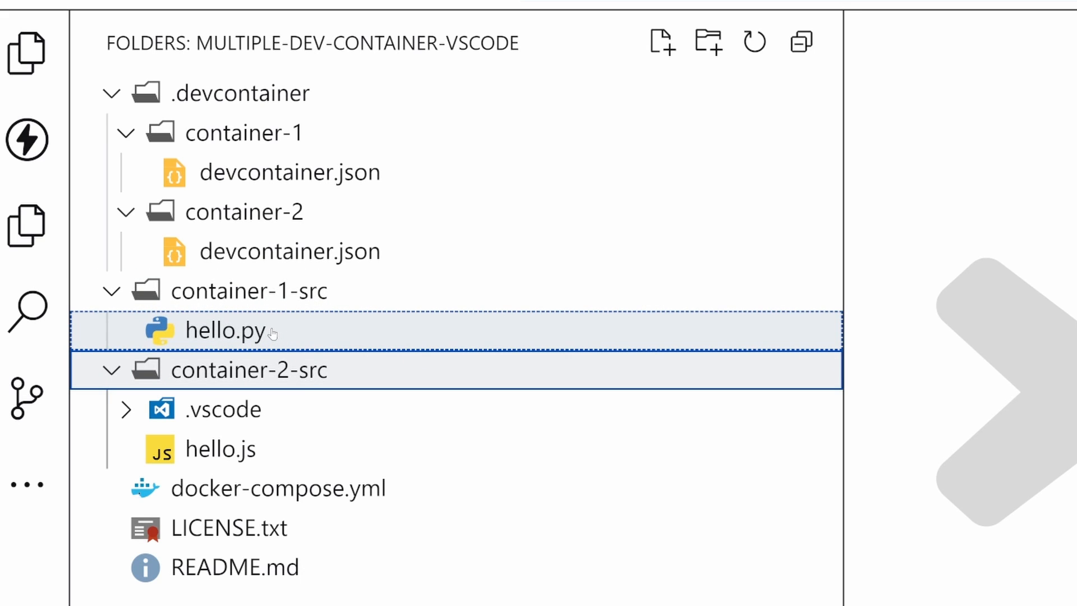
pyautogui.moveTo(257, 337)
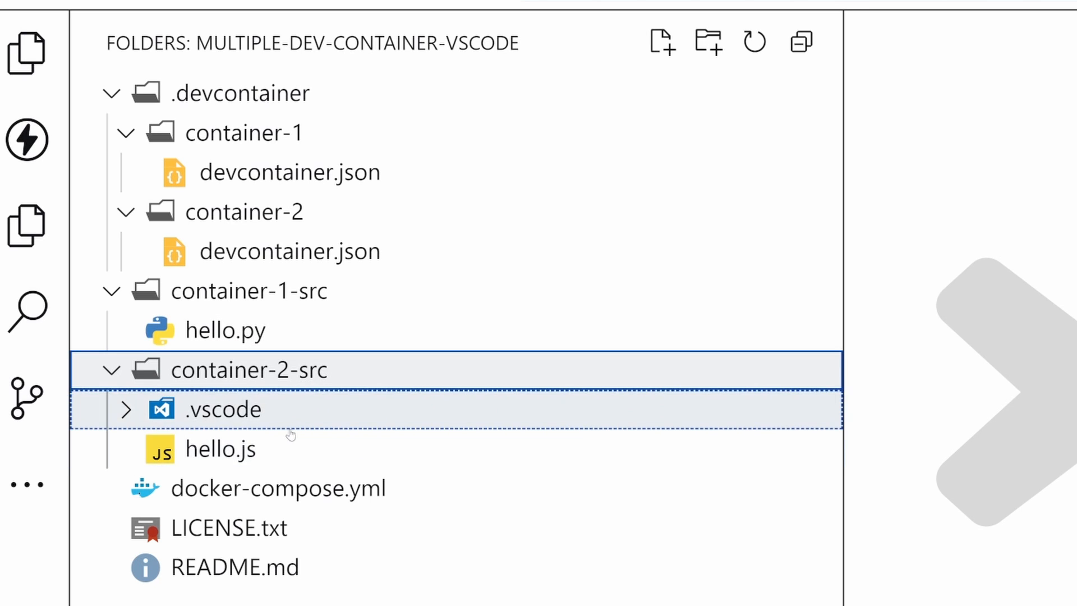
# Step: Expand the remaining .vscode and .devcontainer folders to reveal docker-compose.yml and both devcontainer.json files
pyautogui.click(220, 448)
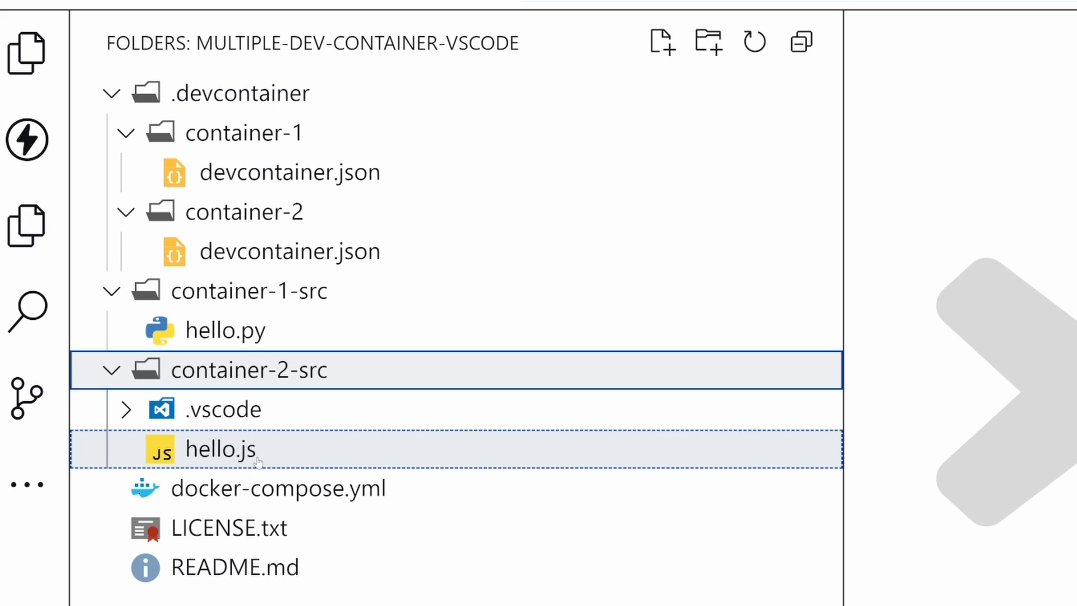
pyautogui.moveTo(281, 454)
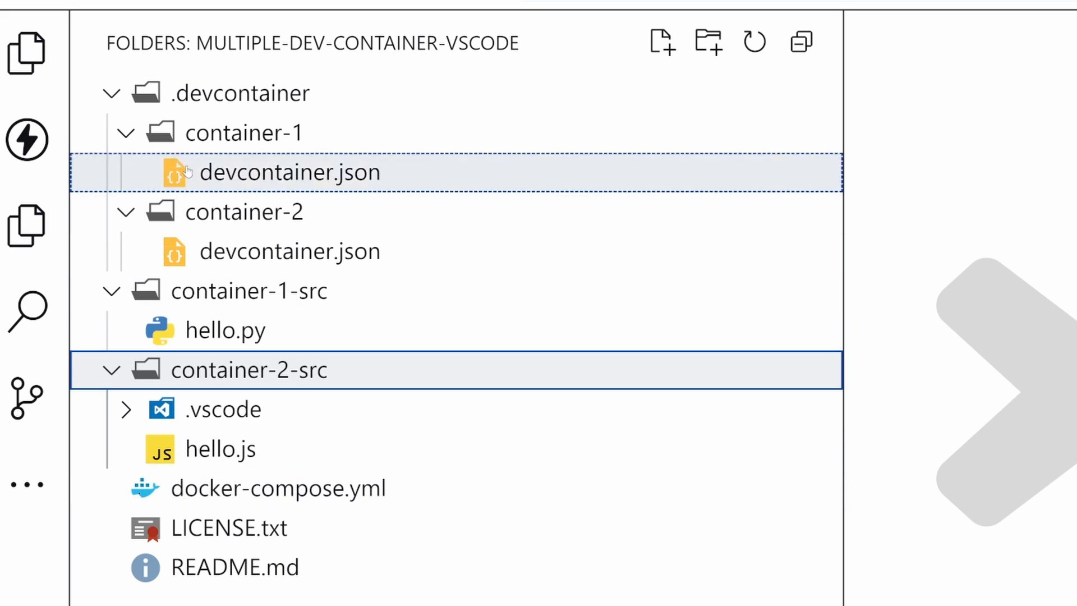
pyautogui.click(279, 490)
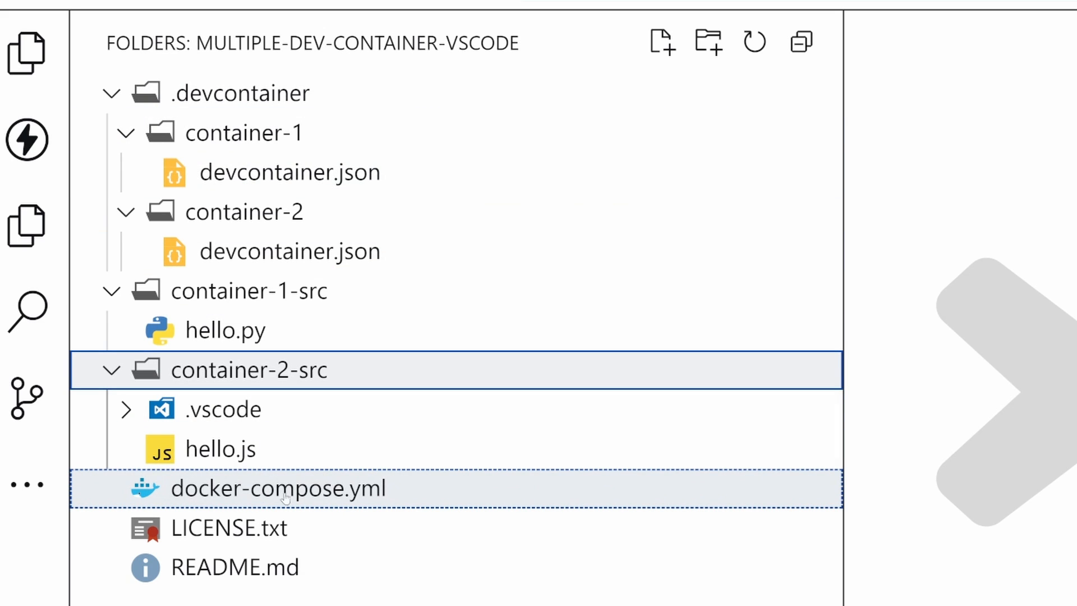
pyautogui.moveTo(286, 498)
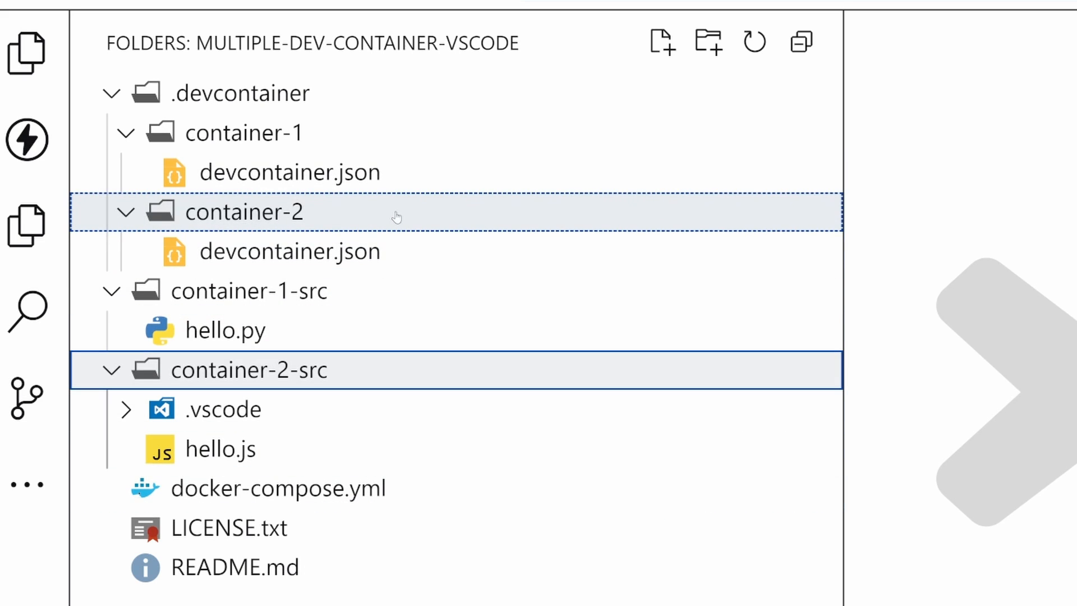
pyautogui.click(290, 251)
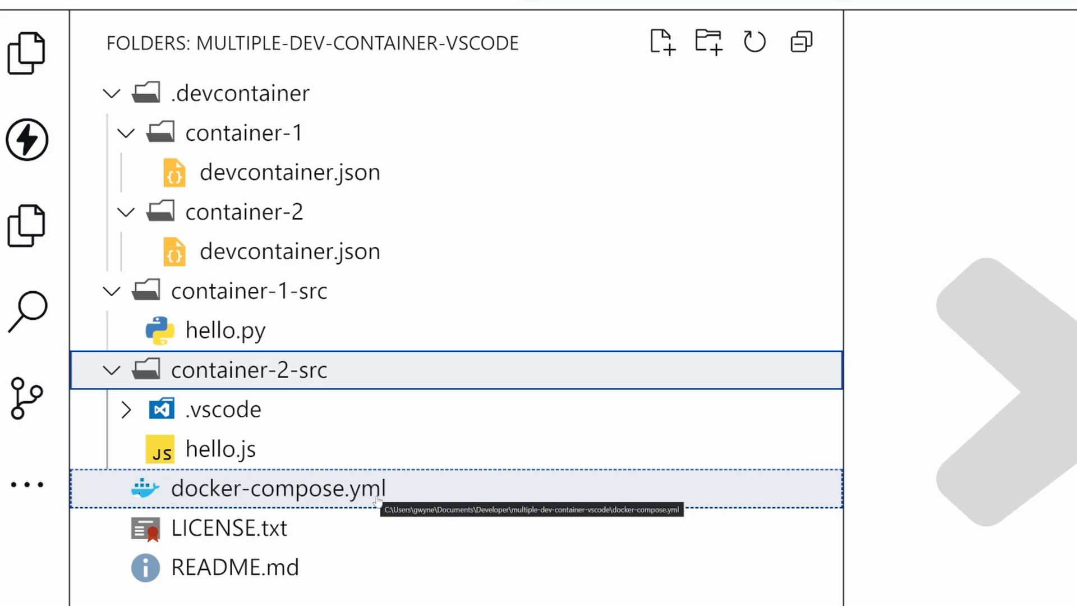
pyautogui.moveTo(377, 508)
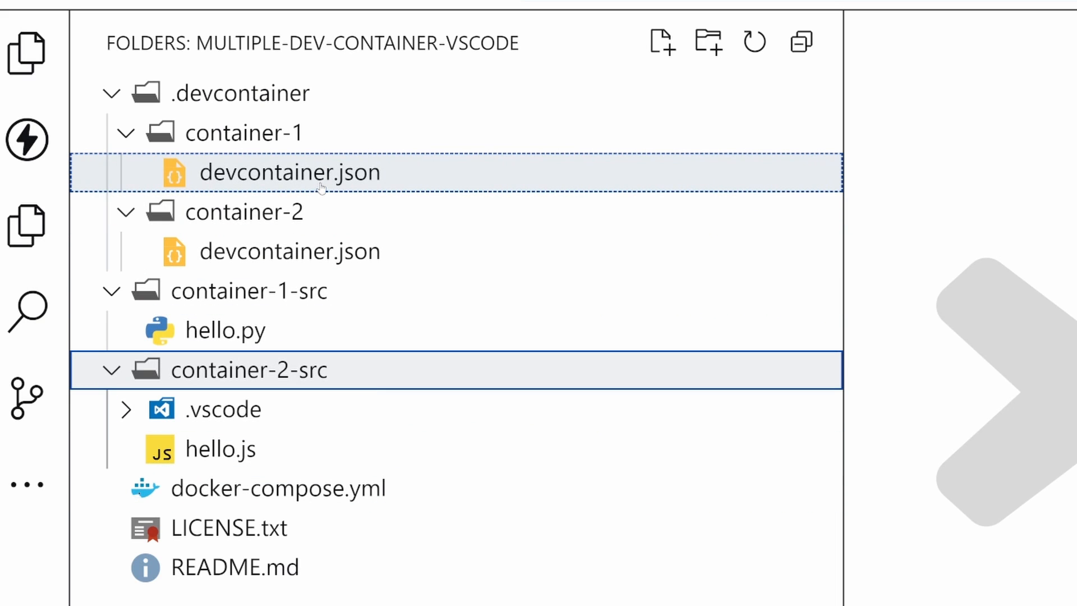
pyautogui.click(240, 94)
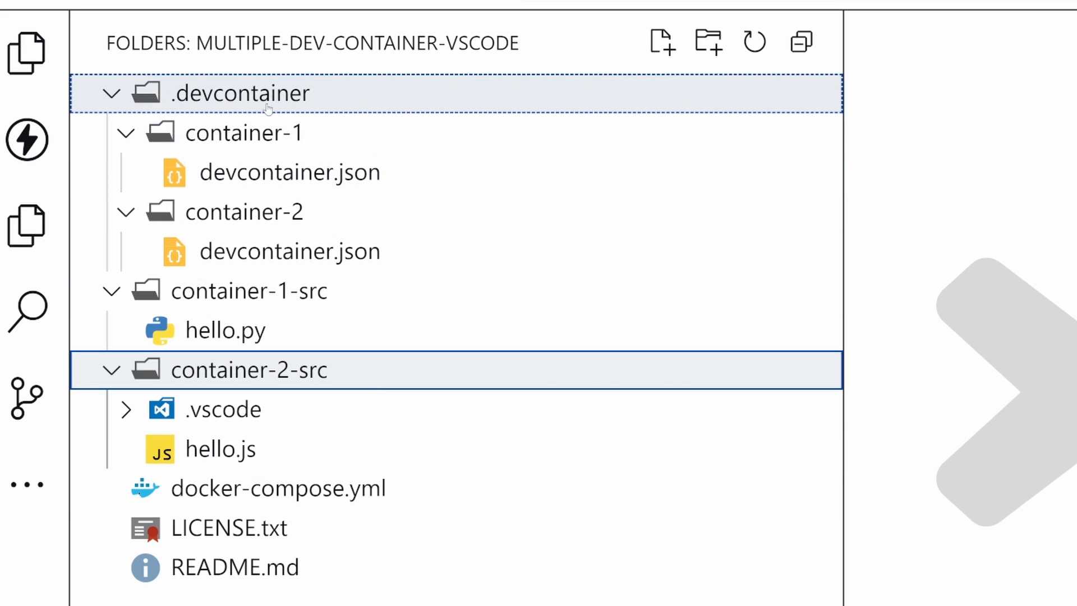
pyautogui.moveTo(296, 110)
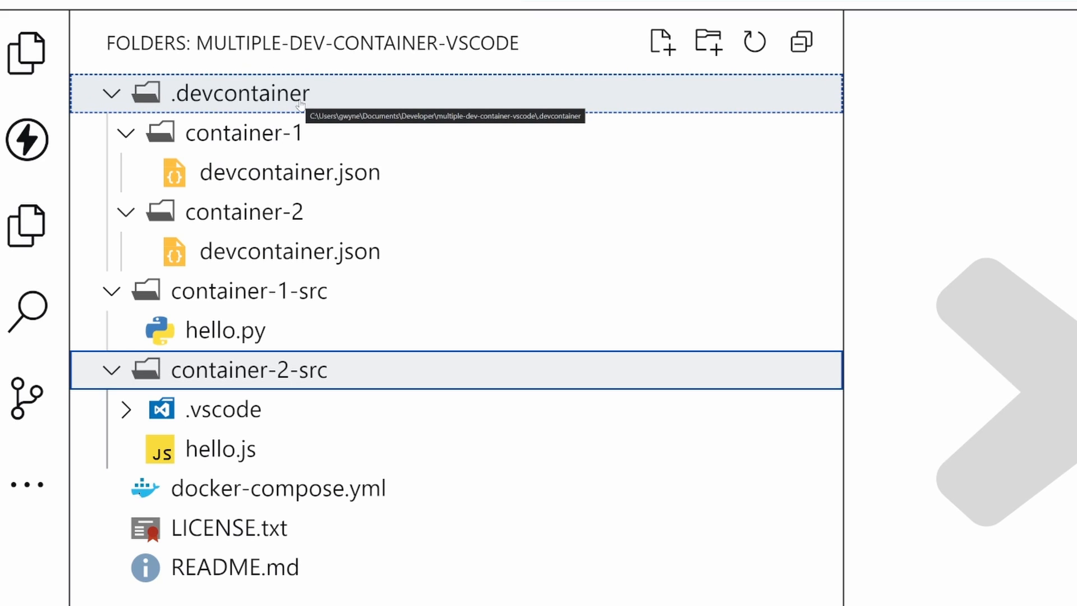
pyautogui.click(288, 172)
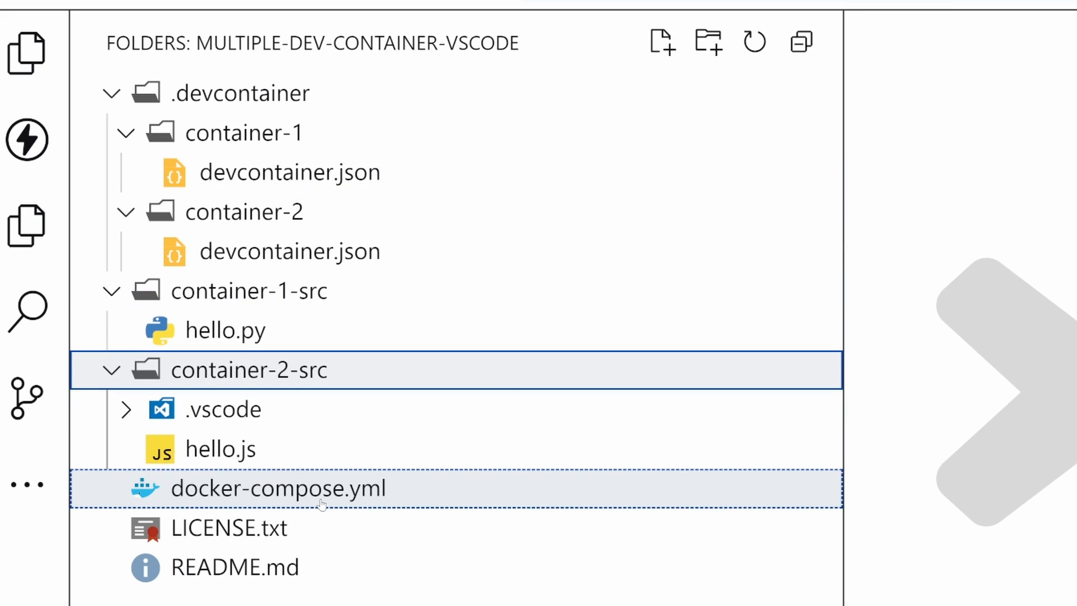
pyautogui.doubleClick(278, 489)
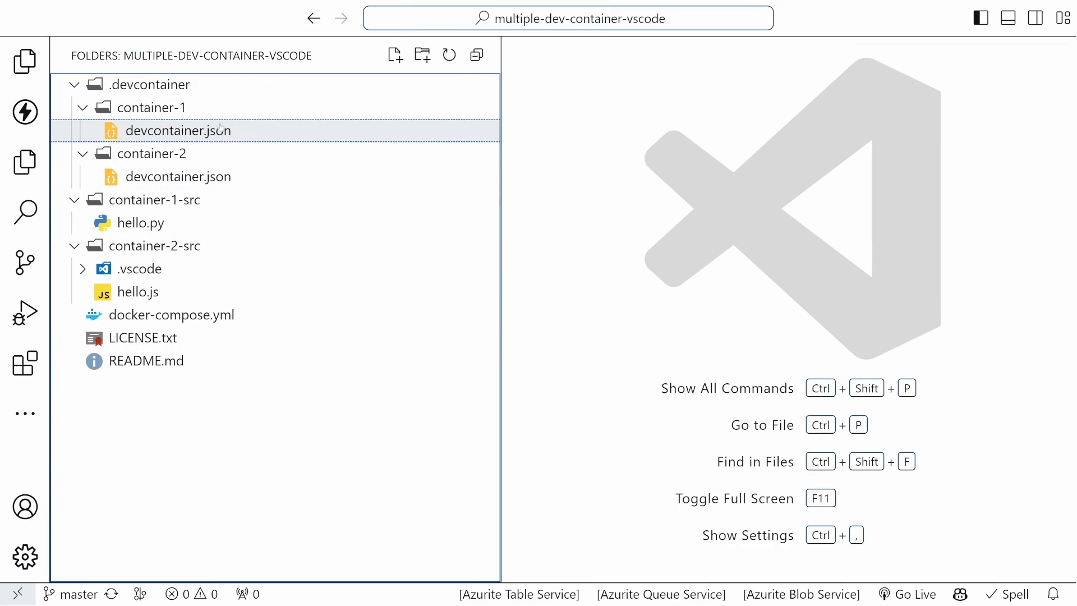
# Step: Open hello.py from container-1-src to view its single print line
pyautogui.click(152, 154)
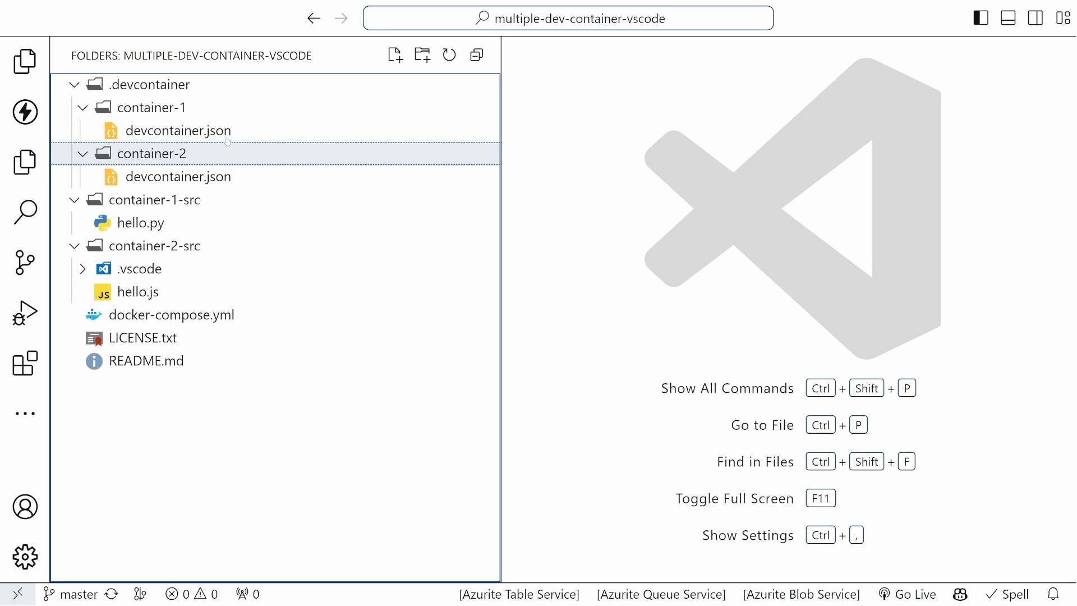
pyautogui.doubleClick(178, 130)
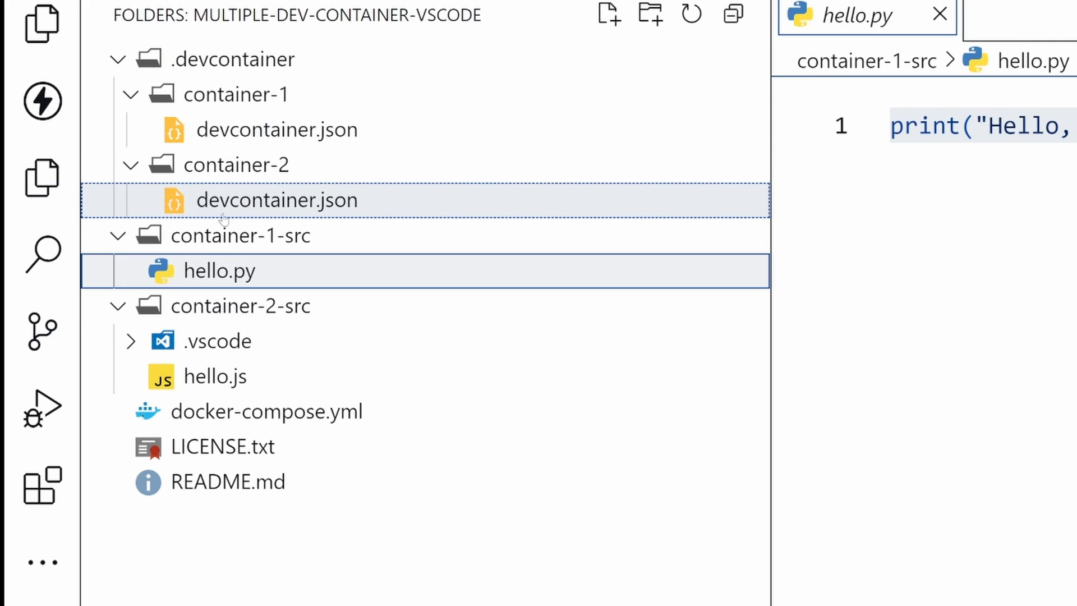
# Step: Open container-2/devcontainer.json and review its workspaceFolder /workspace/container-2-src setting
pyautogui.doubleClick(277, 199)
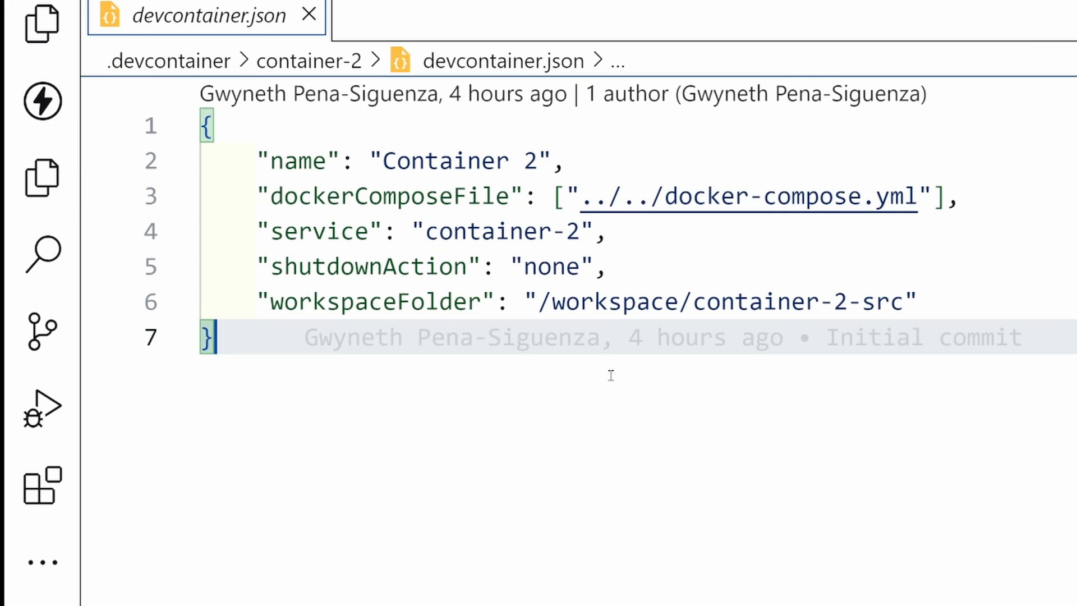
pyautogui.moveTo(581, 445)
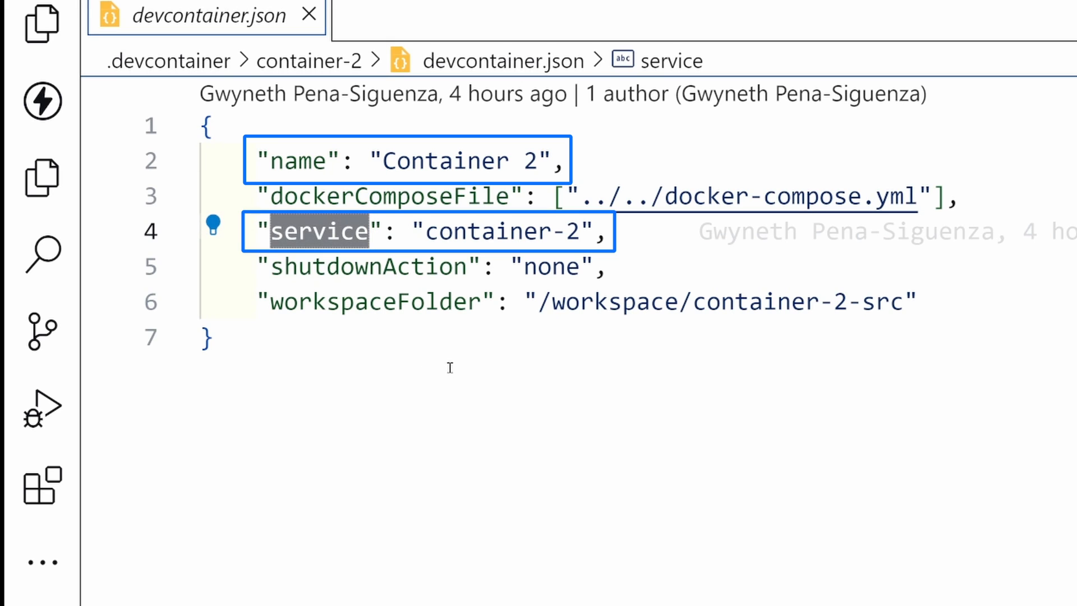
pyautogui.doubleClick(375, 300)
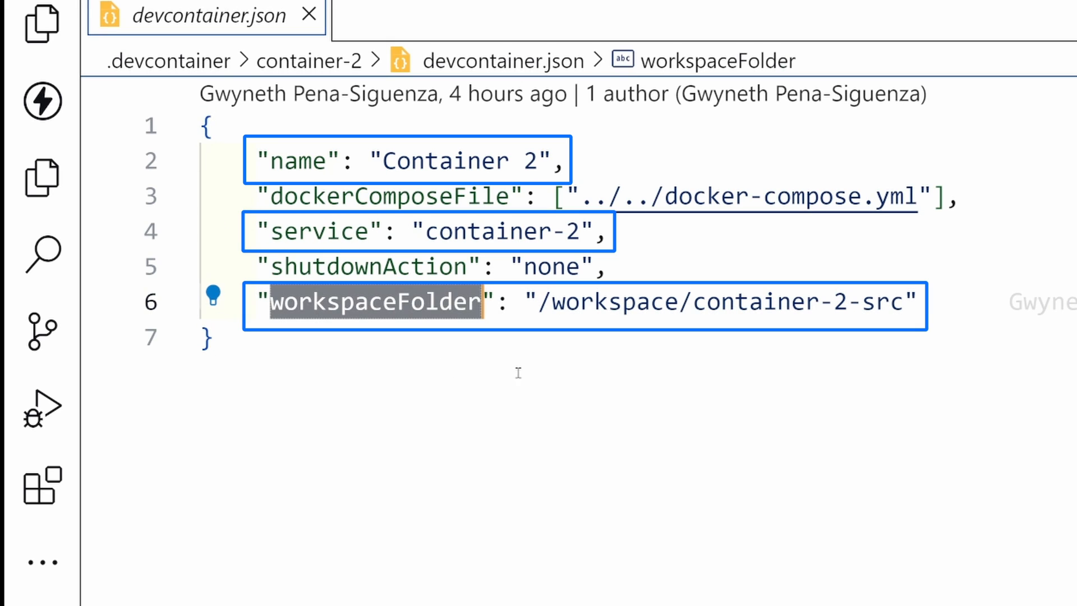
pyautogui.moveTo(803, 299)
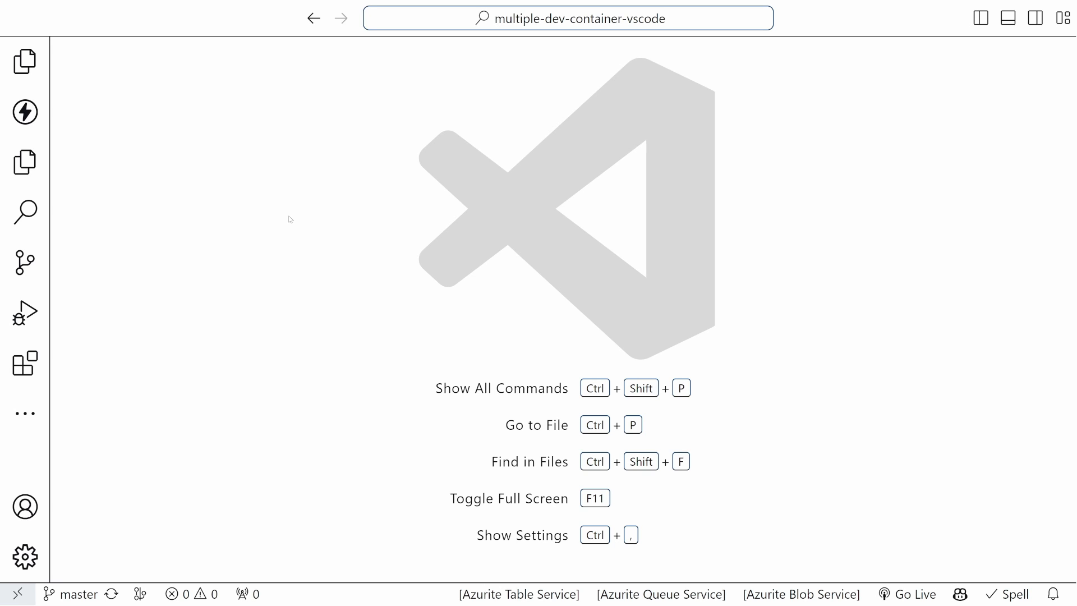
# Step: Reopen the window in Dev Container 'Container 1' and open hello.py from container-1-src
pyautogui.press('Ctrl+Shift+P')
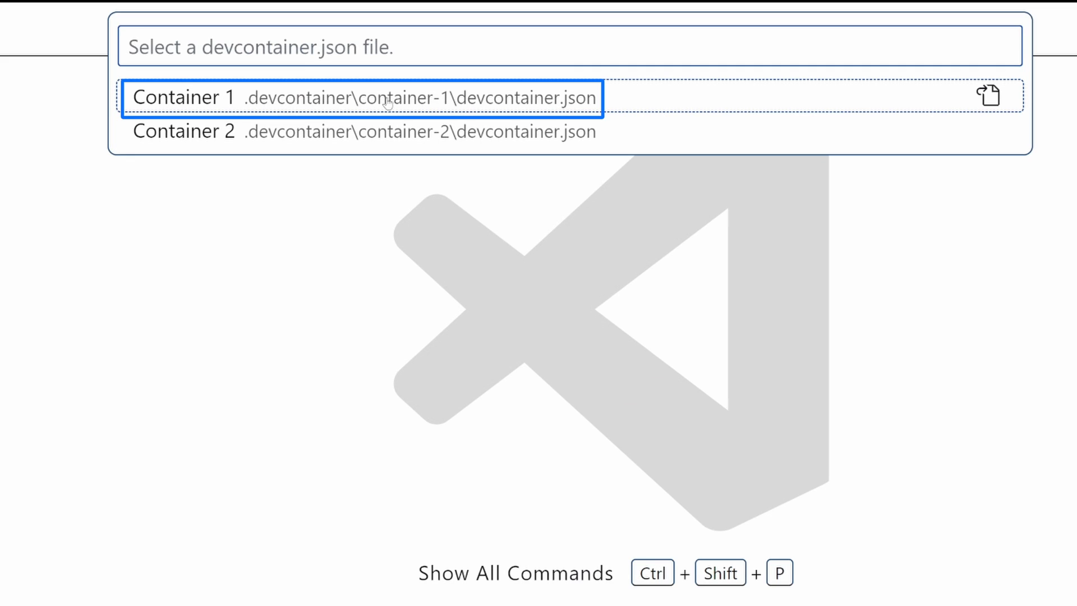
pyautogui.click(385, 97)
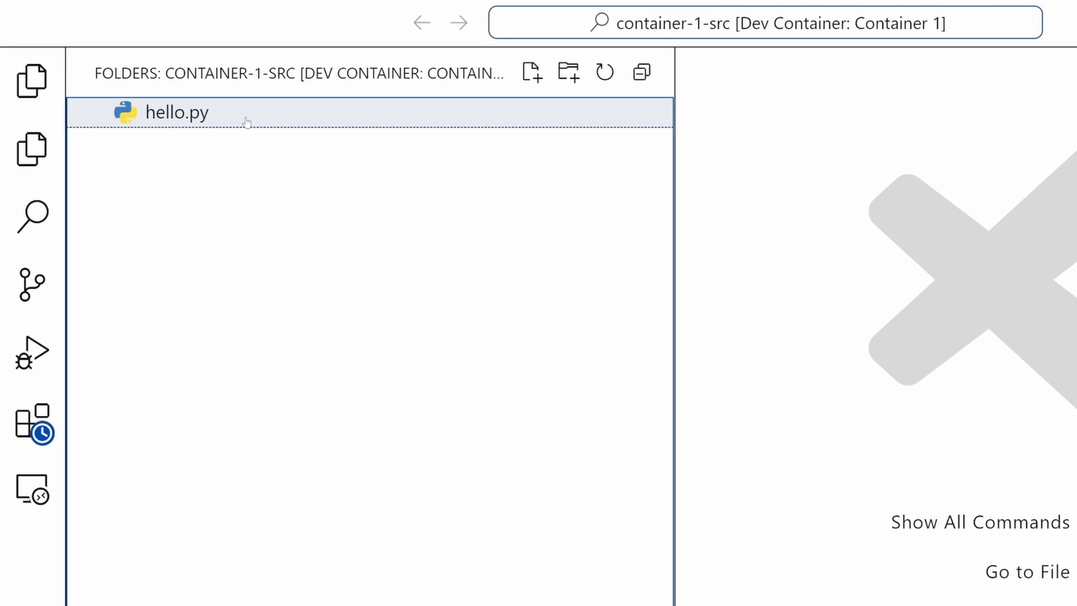
pyautogui.doubleClick(177, 111)
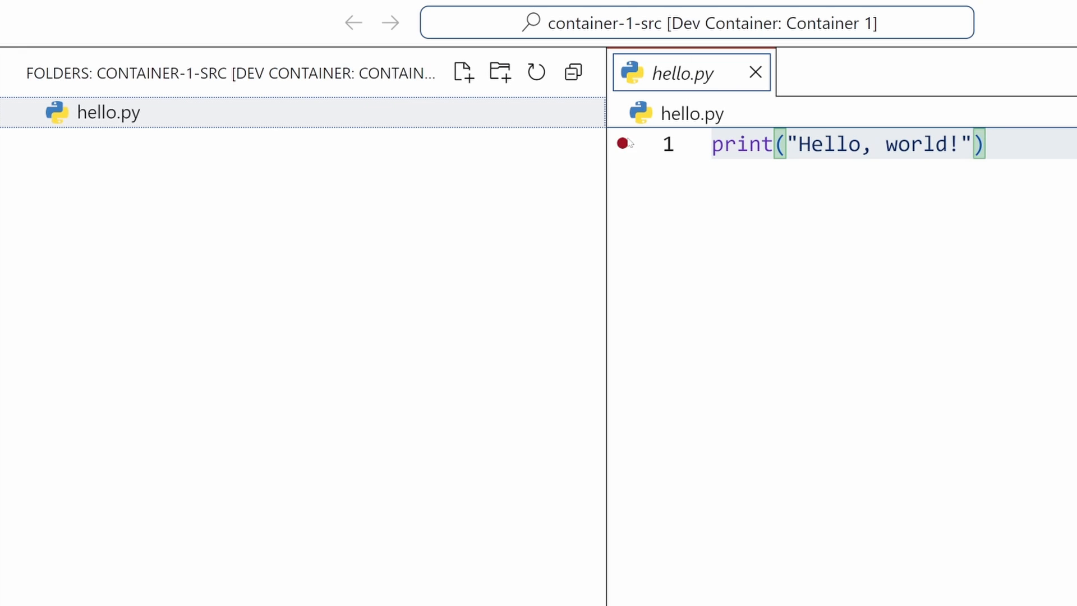
# Step: Debug hello.py with the Python File configuration, pausing at the line 1 breakpoint
pyautogui.click(32, 317)
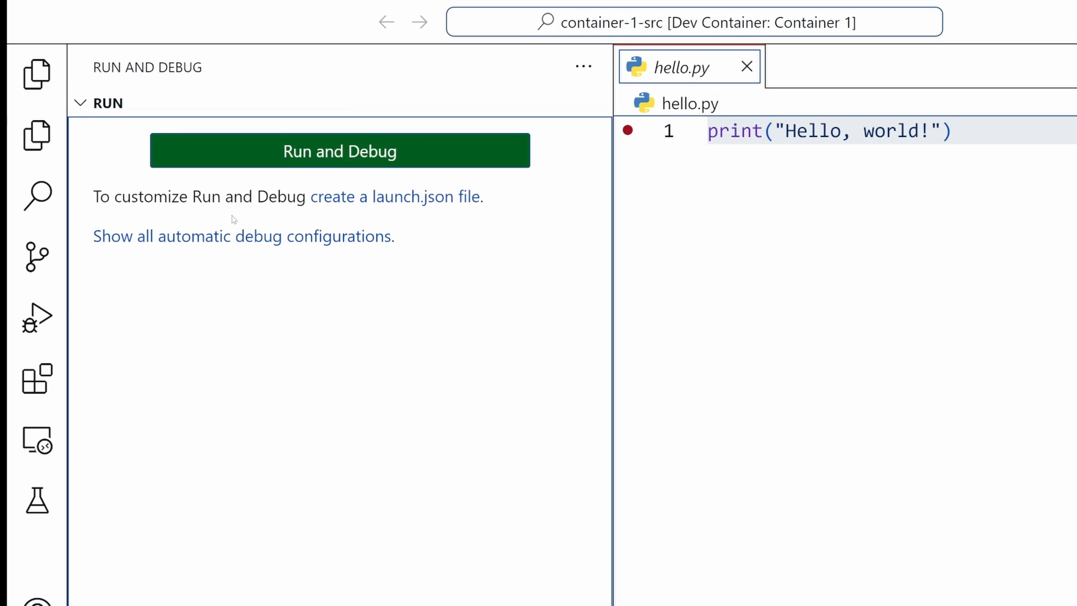
pyautogui.click(339, 151)
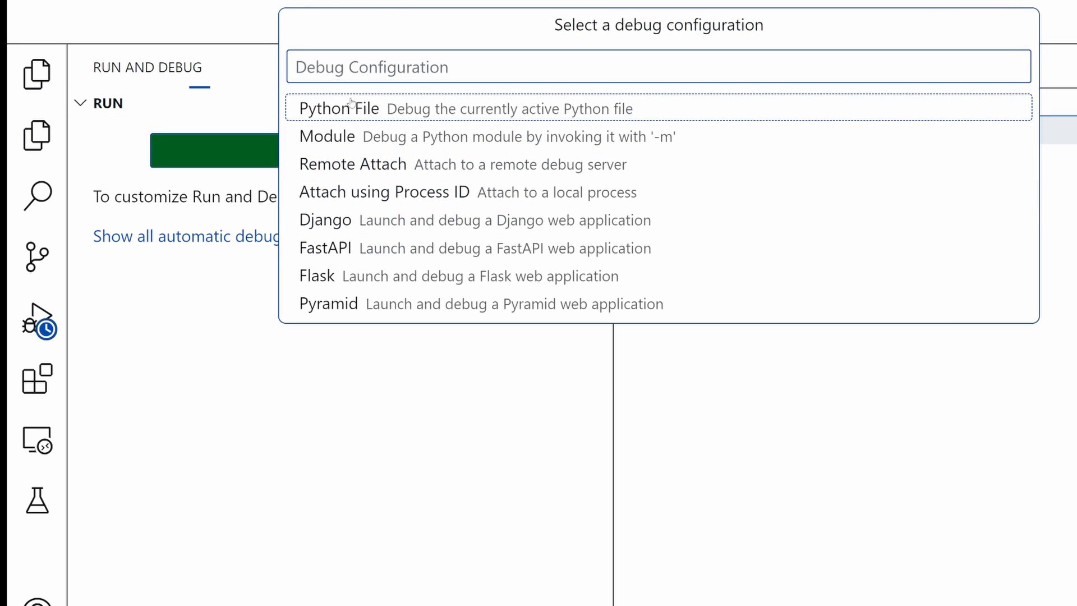
pyautogui.click(339, 109)
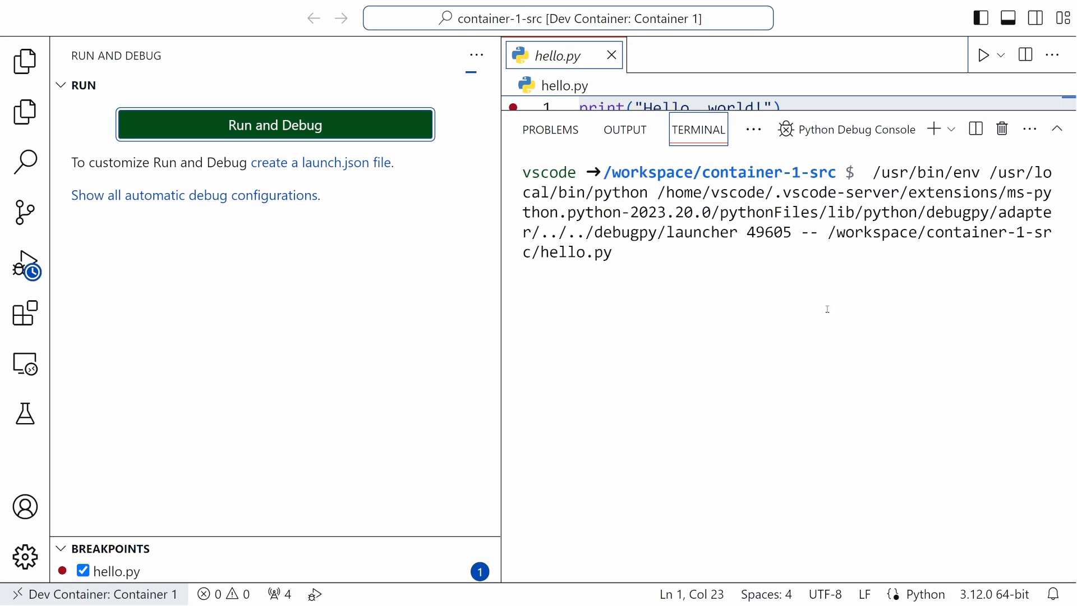
pyautogui.click(274, 125)
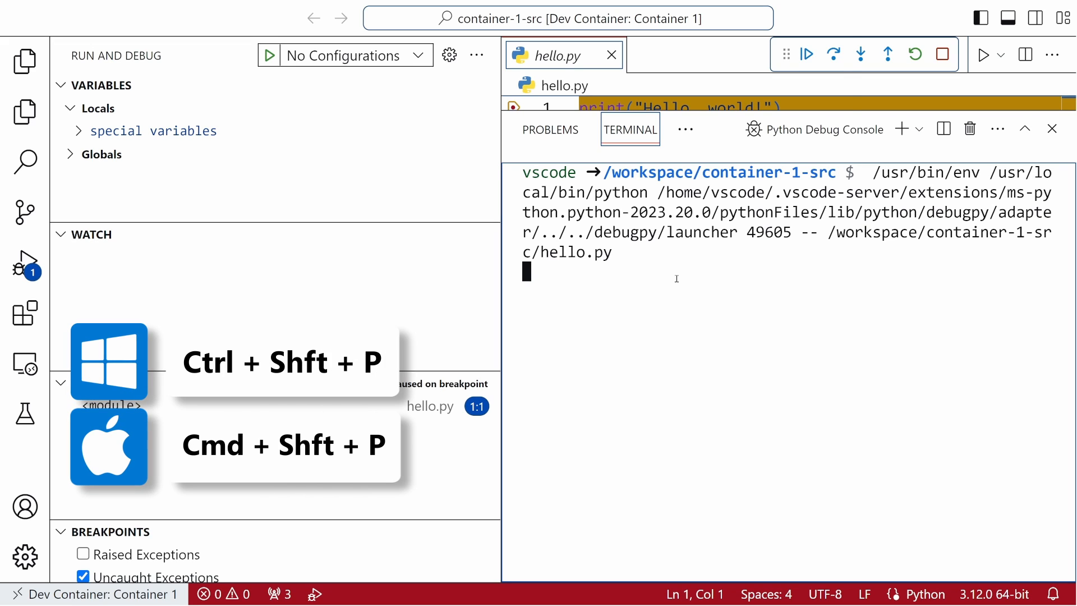
# Step: Run Dev Containers: Switch Container to attach this window to Container 2
pyautogui.press('Ctrl+Shift+P')
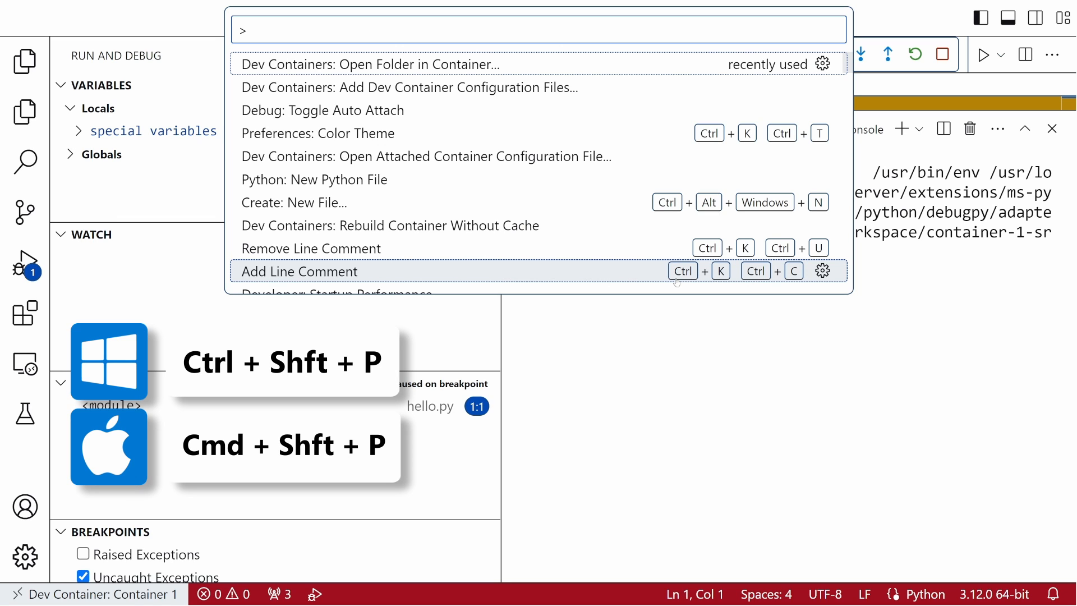
pyautogui.write('switch')
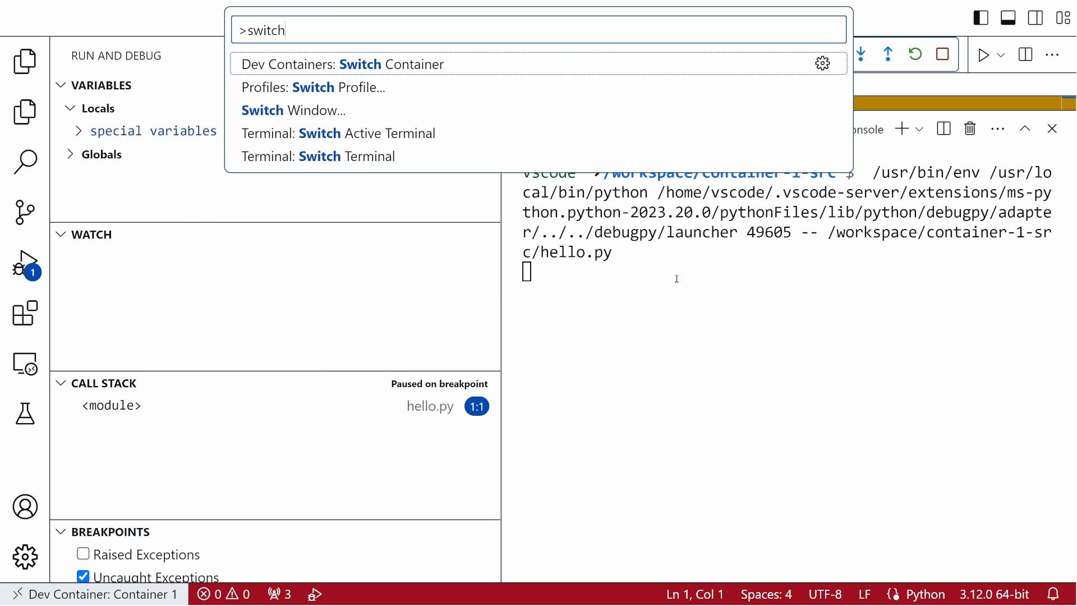
pyautogui.click(341, 64)
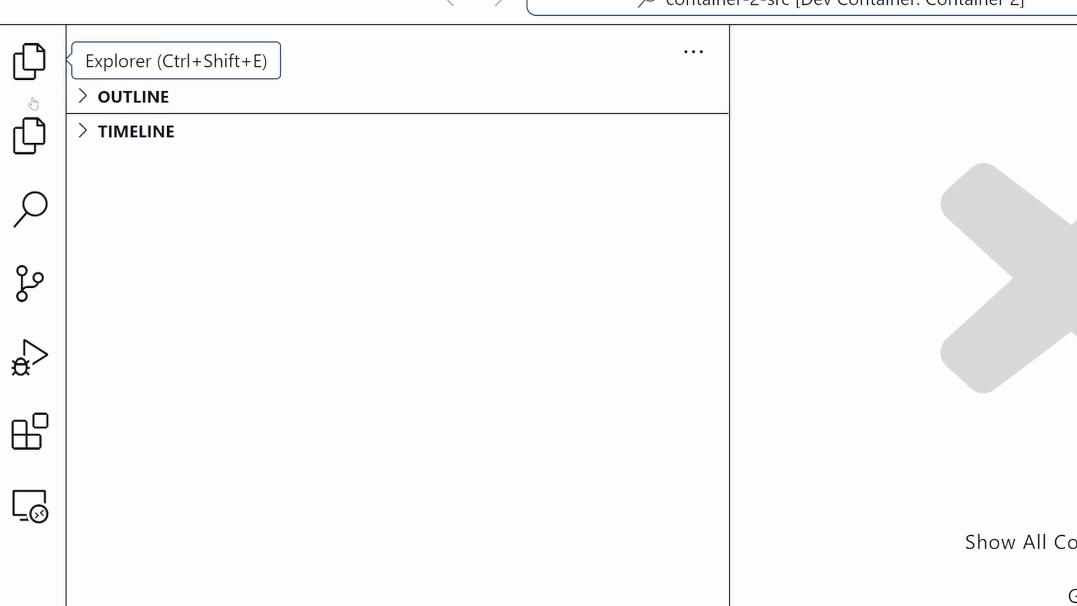
# Step: Open hello.js from container-2-src in the editor
pyautogui.click(28, 56)
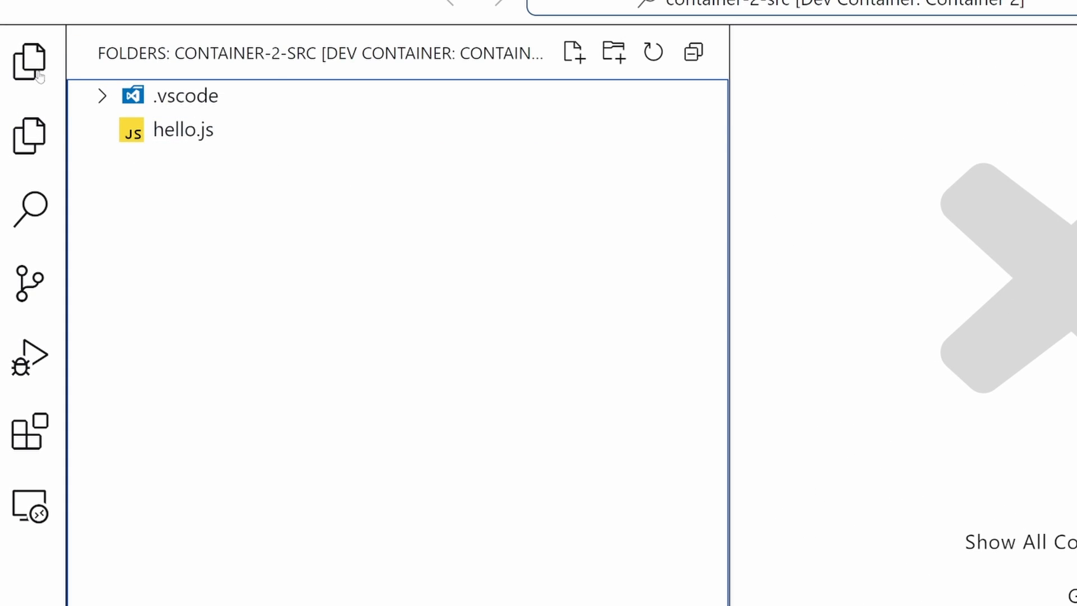
pyautogui.click(185, 130)
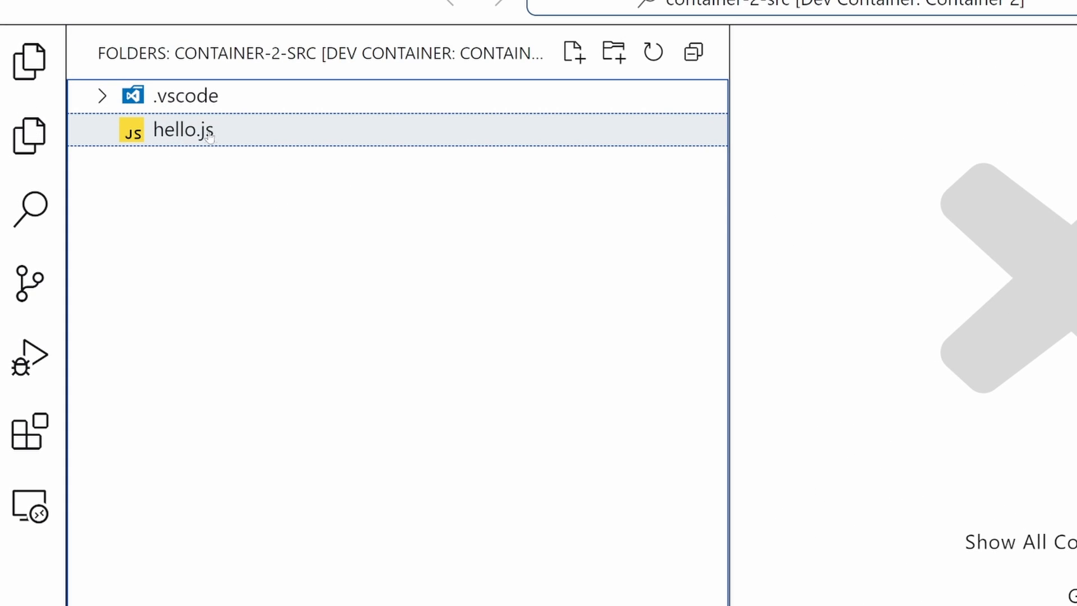
pyautogui.doubleClick(183, 130)
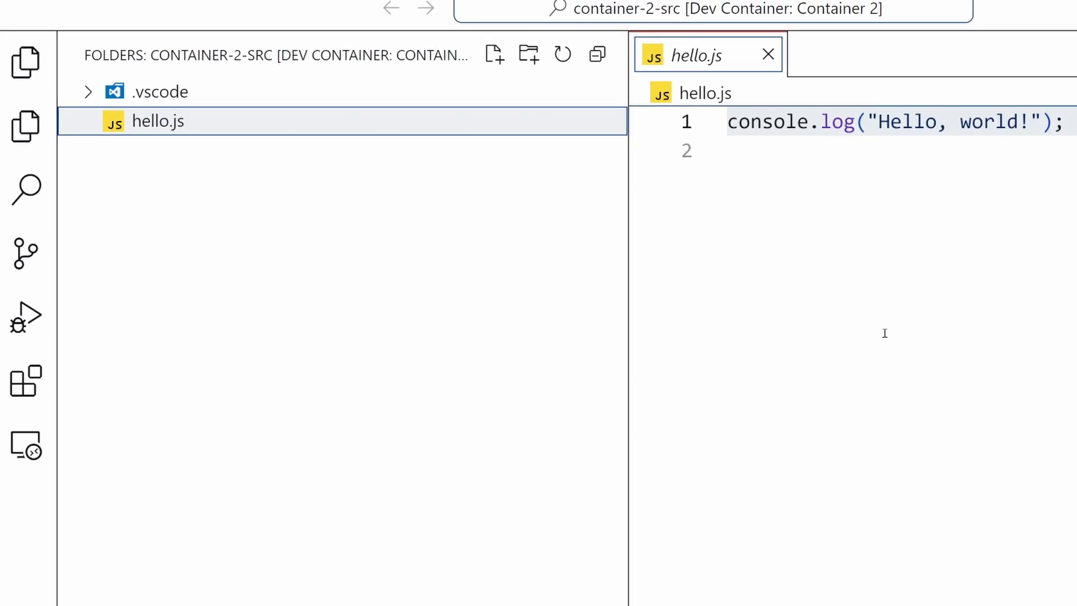
# Step: Run hello.js under the Node debugger with Launch Program, printing Hello, world!
pyautogui.click(23, 316)
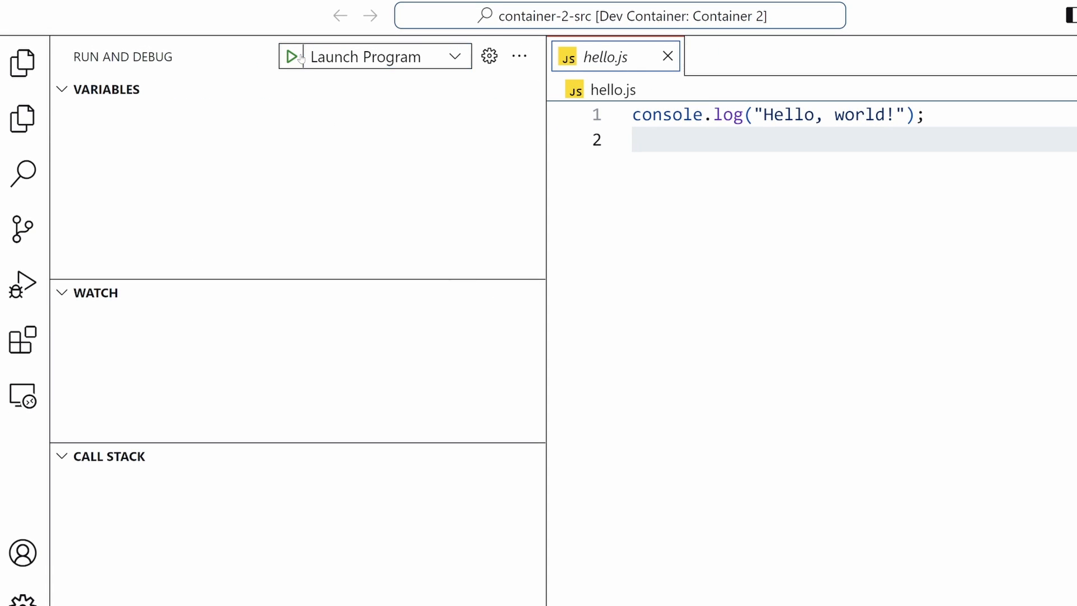
pyautogui.click(290, 56)
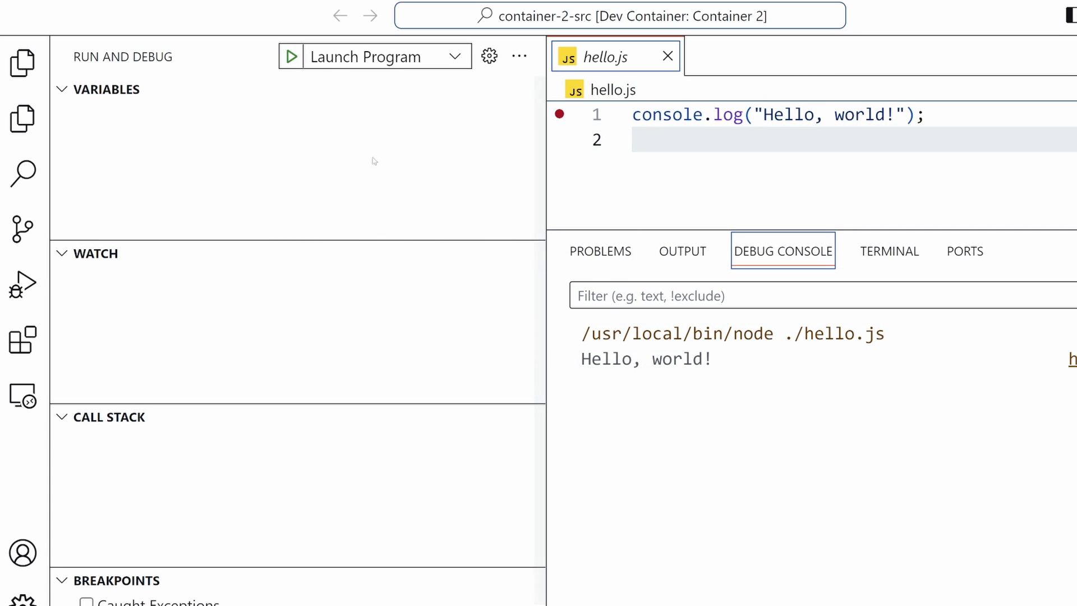
pyautogui.click(290, 57)
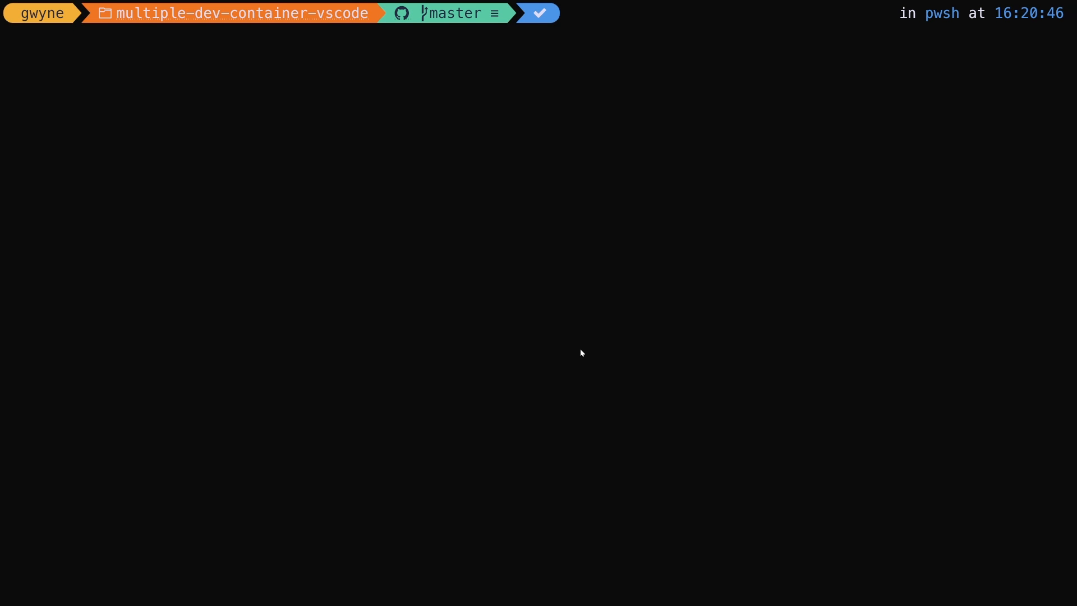
pyautogui.moveTo(573, 339)
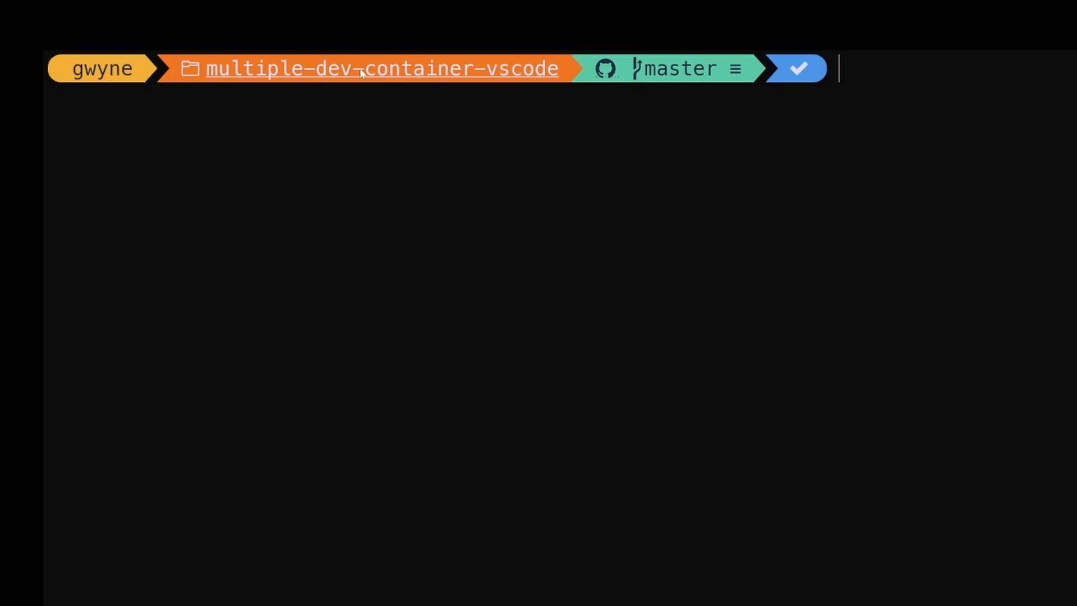
pyautogui.moveTo(841, 203)
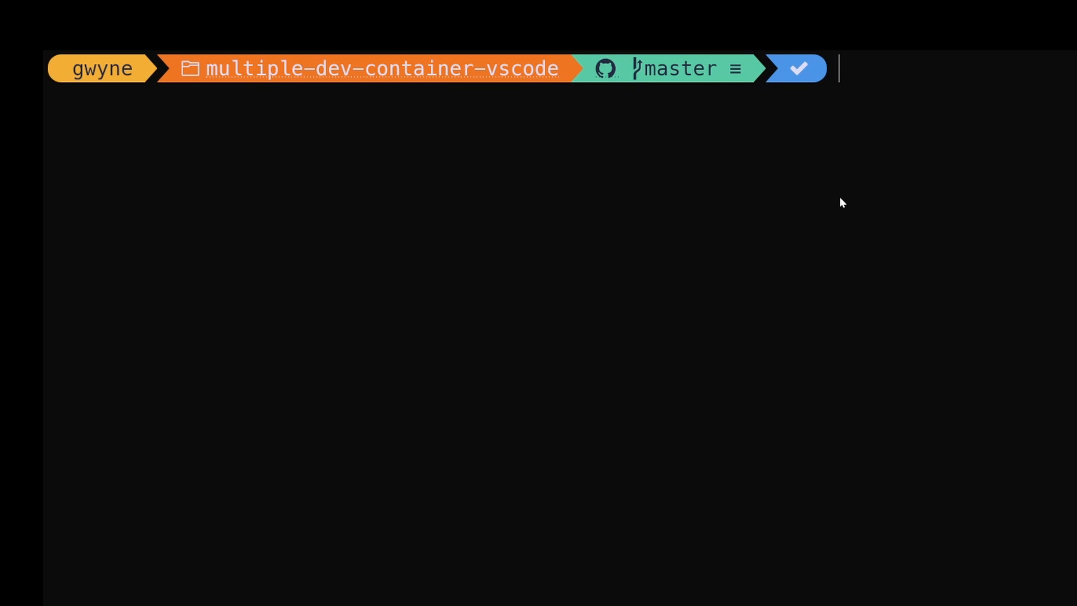
# Step: Run 'code .' in the multiple-dev-container-vscode folder to open a new VS Code window
pyautogui.write('code .')
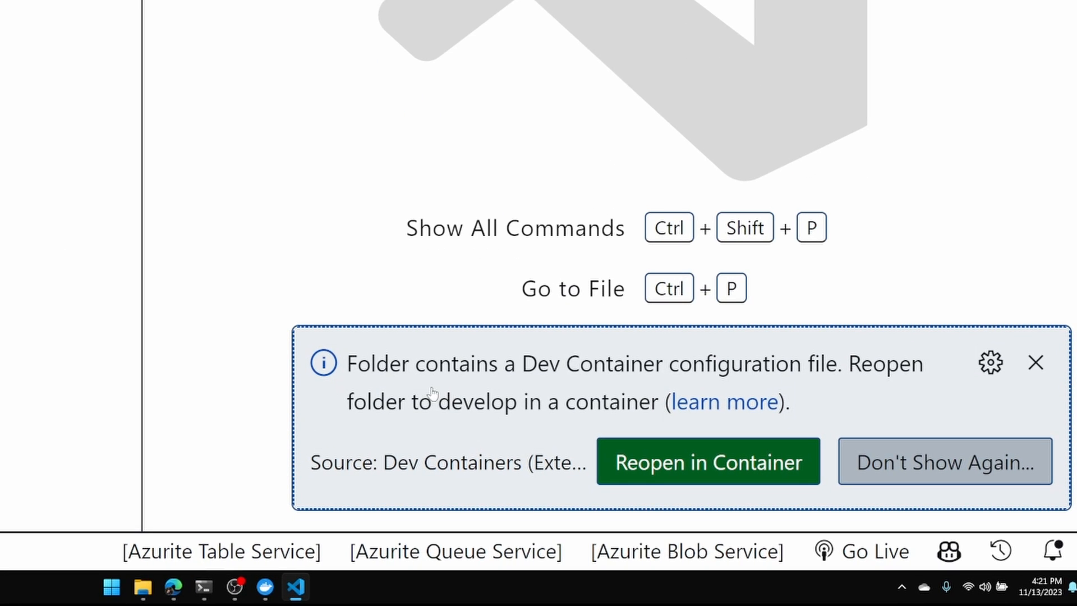
pyautogui.moveTo(619, 381)
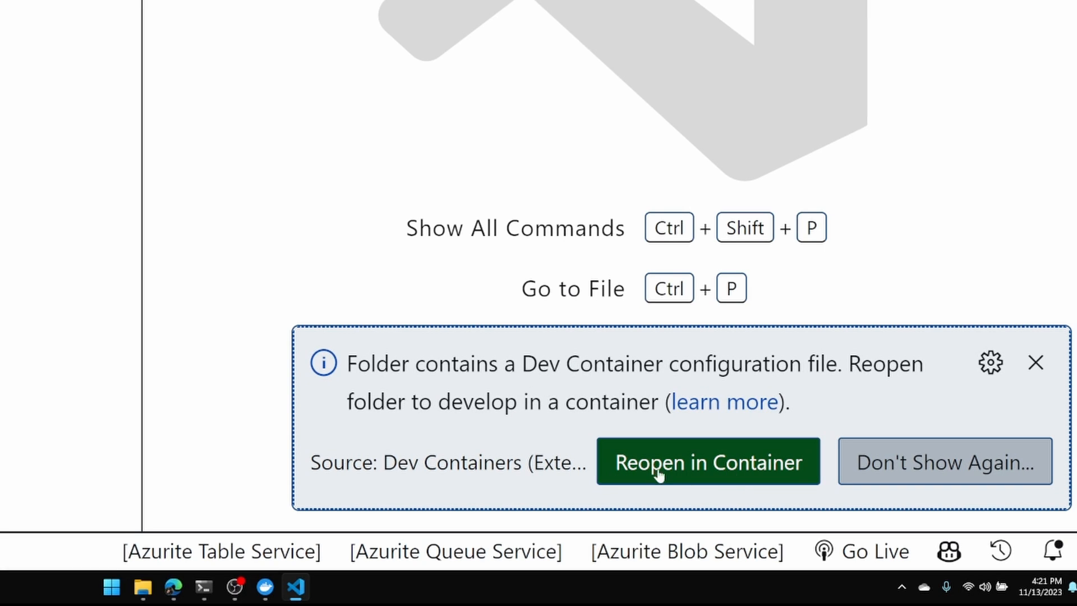
# Step: Reopen the new window in Dev Container 'Container 1' with hello.py and a /workspace/container-1-src terminal
pyautogui.click(1035, 363)
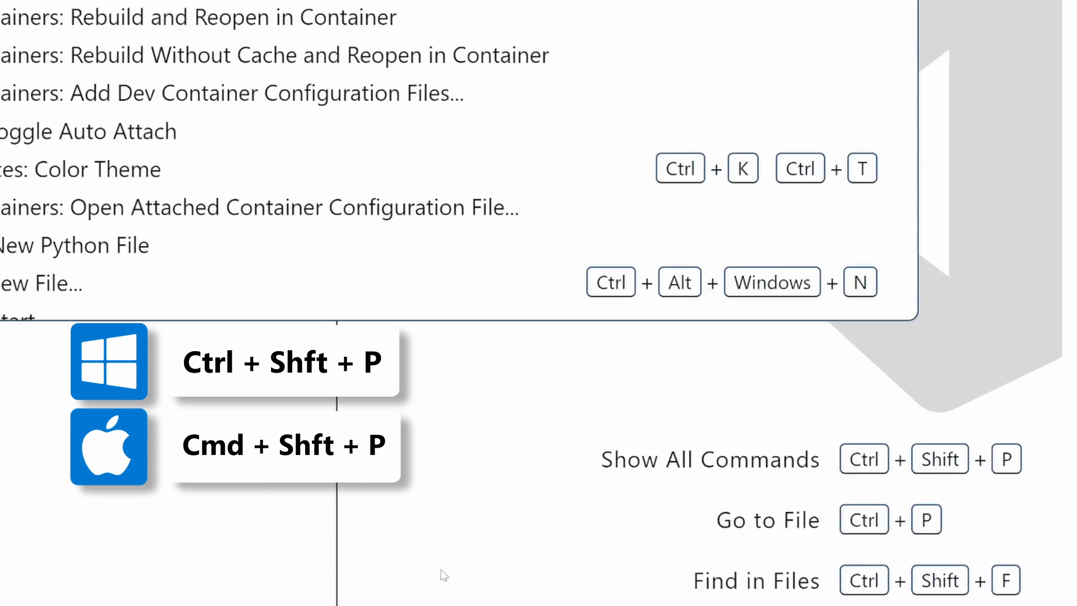
pyautogui.write('reop')
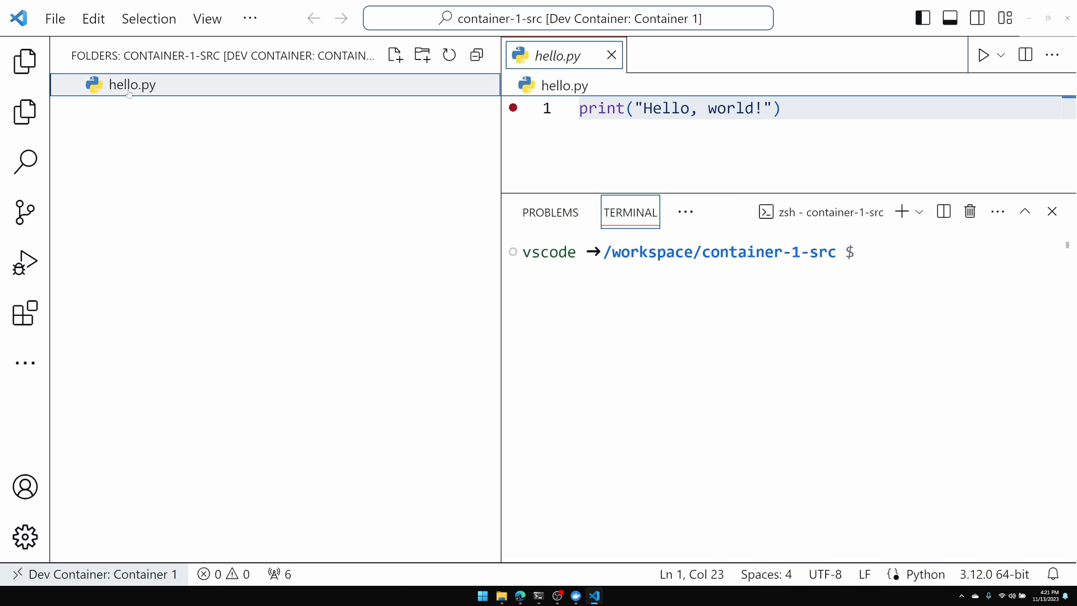
pyautogui.moveTo(523, 119)
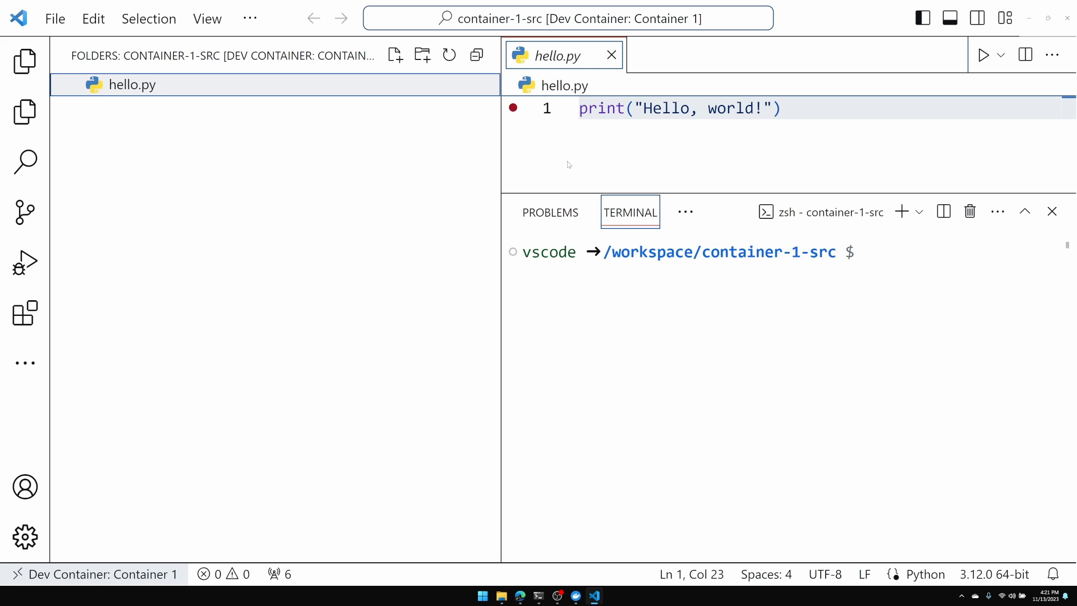
# Step: Run 'code .' again from PowerShell and reopen that window in Dev Container 'Container 2'
pyautogui.click(55, 18)
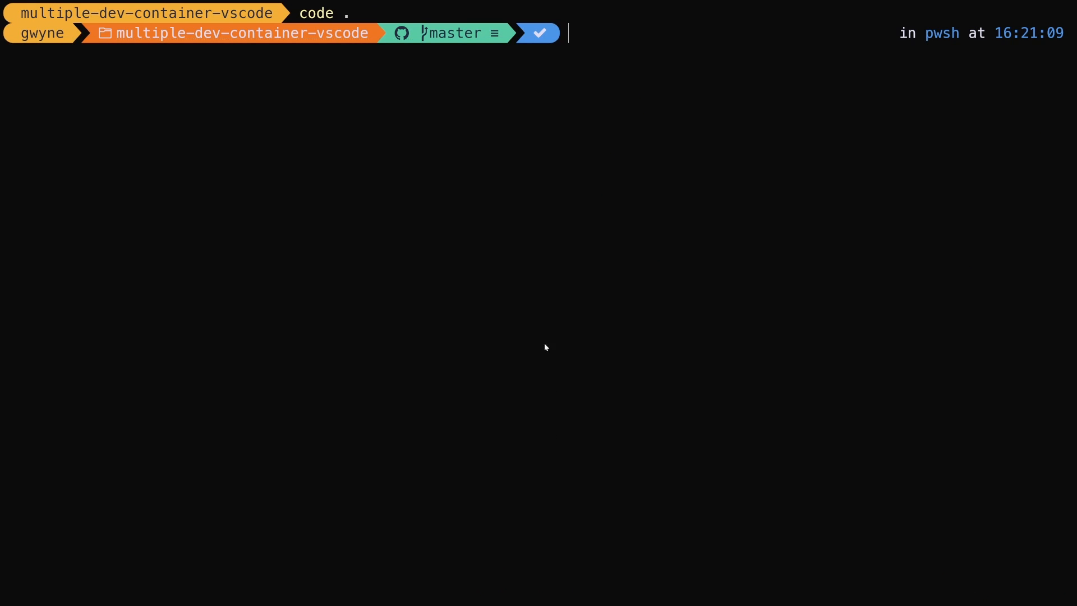
pyautogui.write('code .')
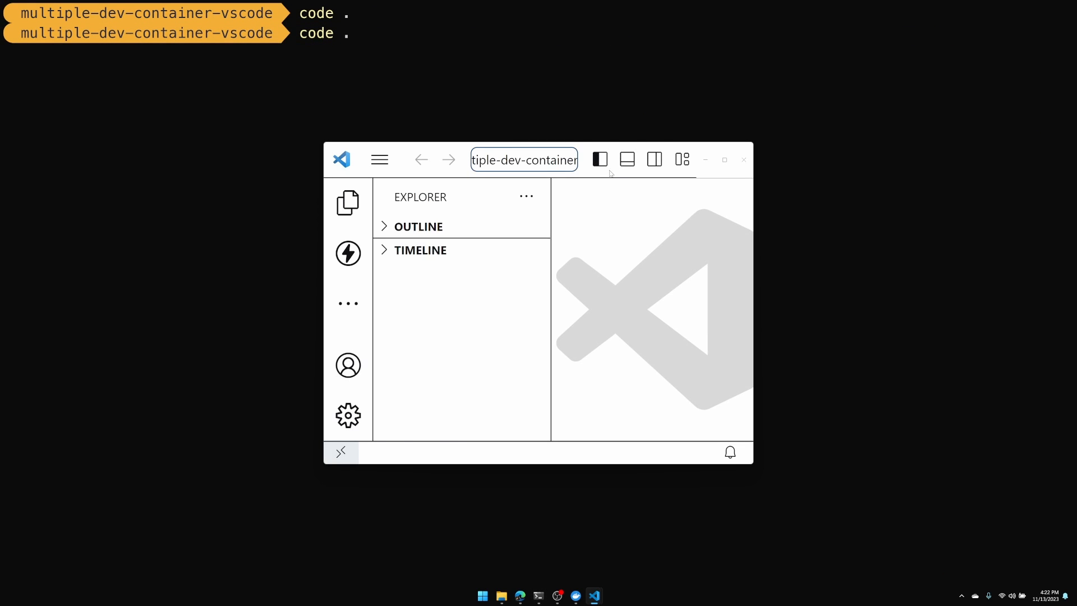
pyautogui.click(725, 159)
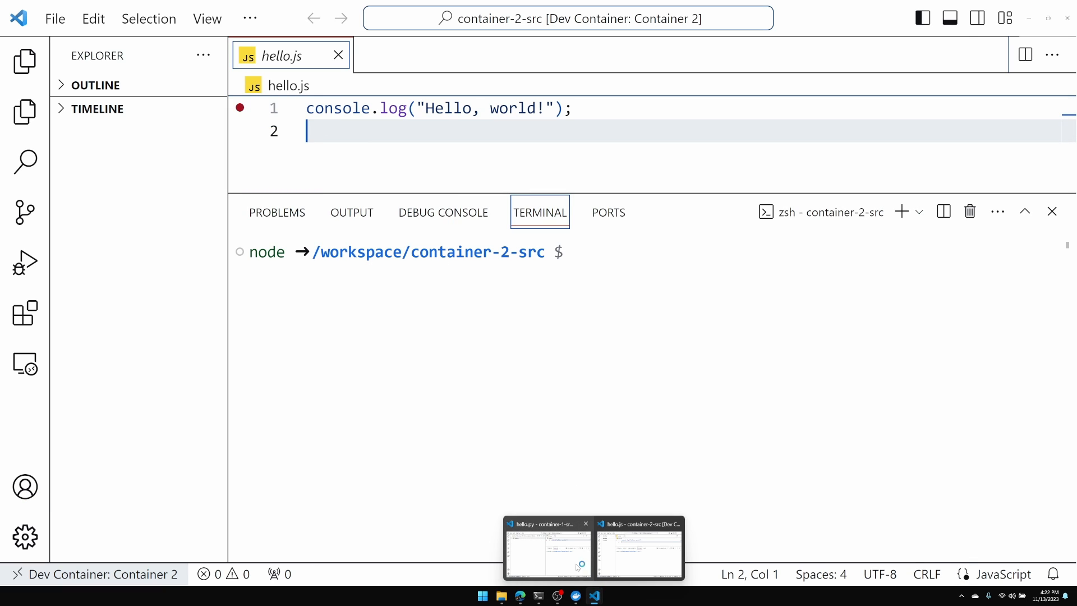
# Step: Bring the Container 1 and Container 2 windows forward from the taskbar to view them side by side
pyautogui.click(548, 550)
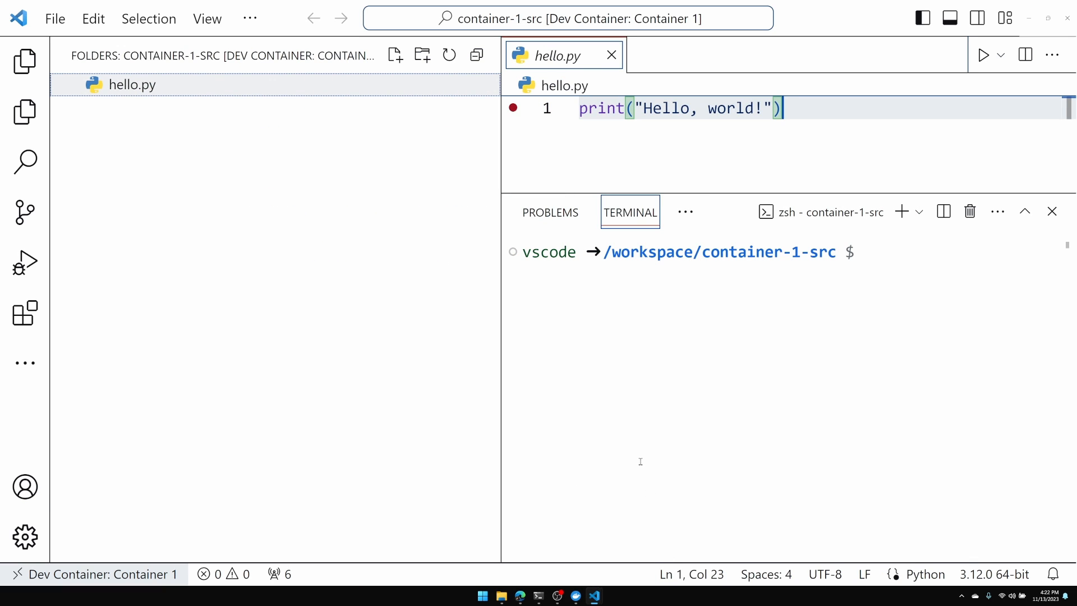
pyautogui.moveTo(592, 595)
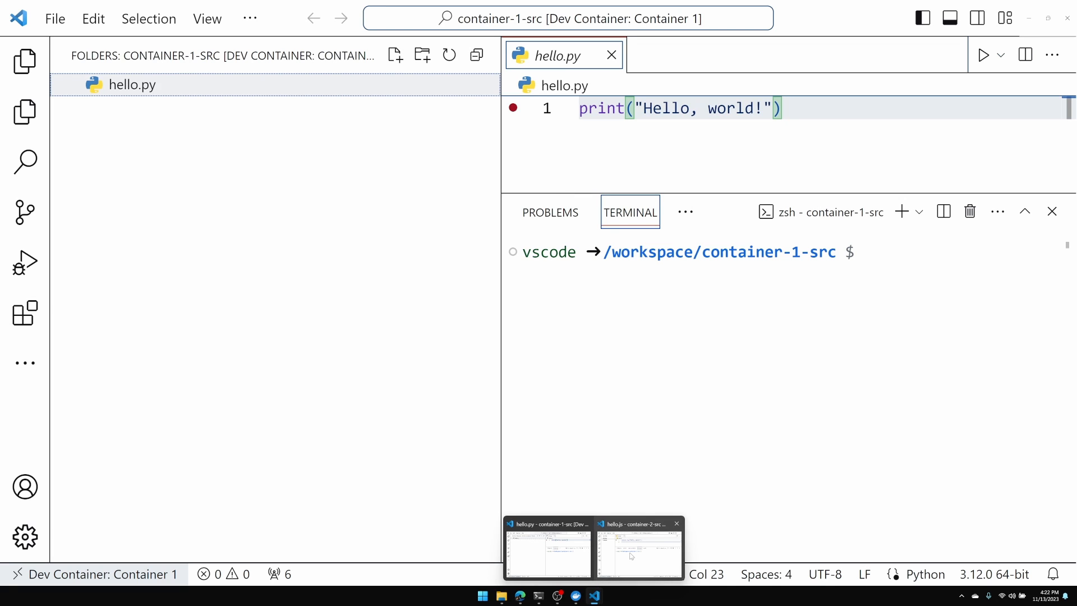
pyautogui.click(638, 552)
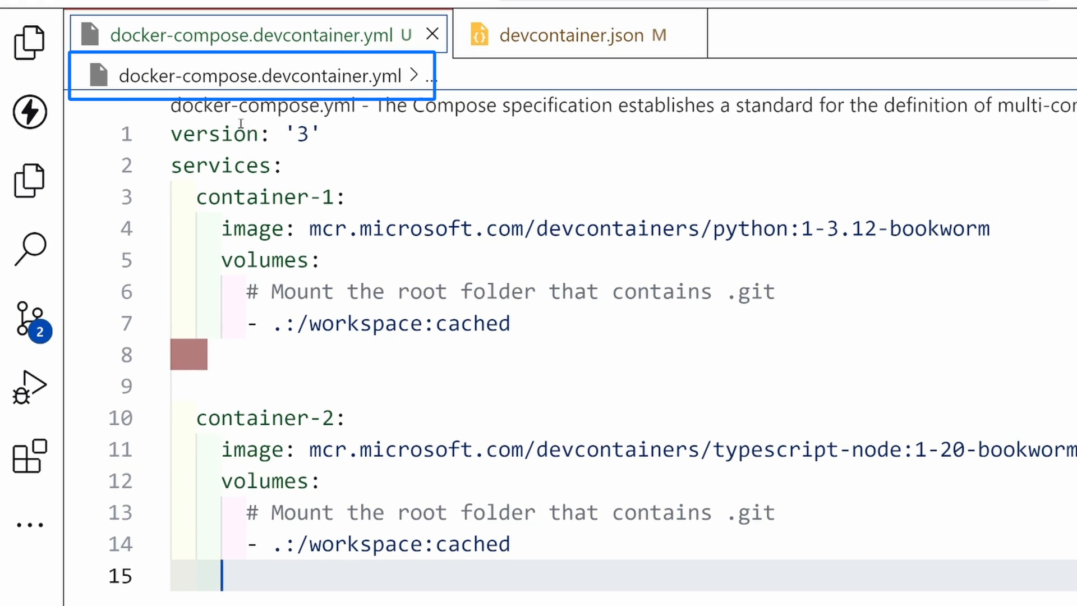
pyautogui.moveTo(419, 156)
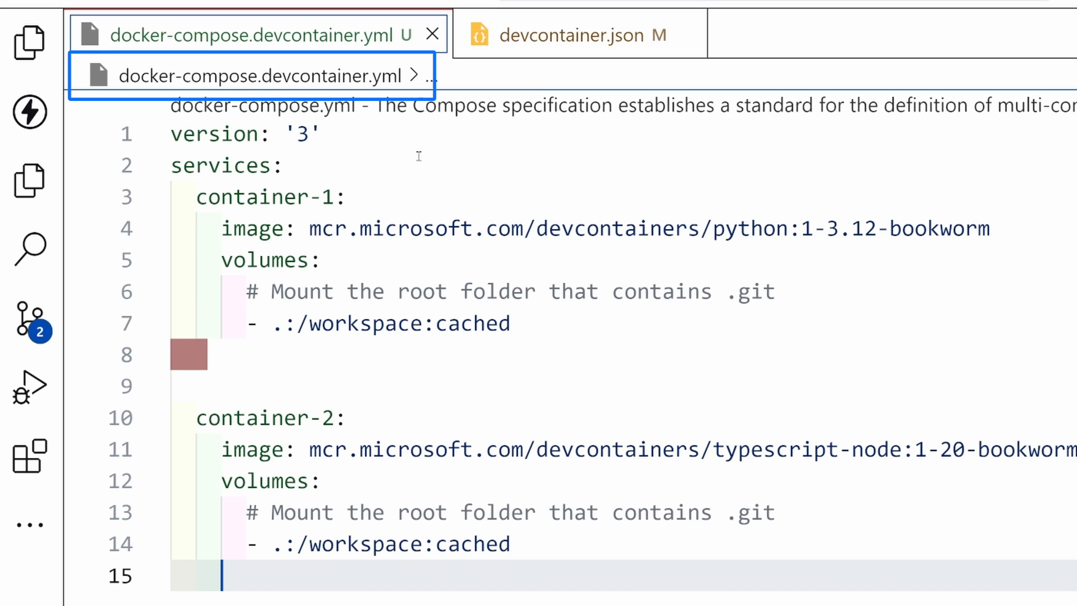